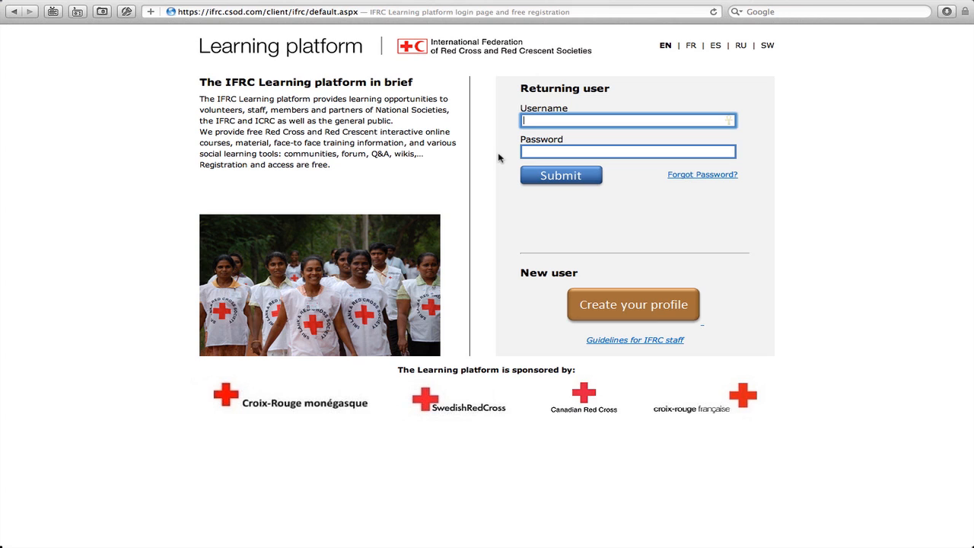
{"action": "mouse_move", "coordinate": [763, 209]}
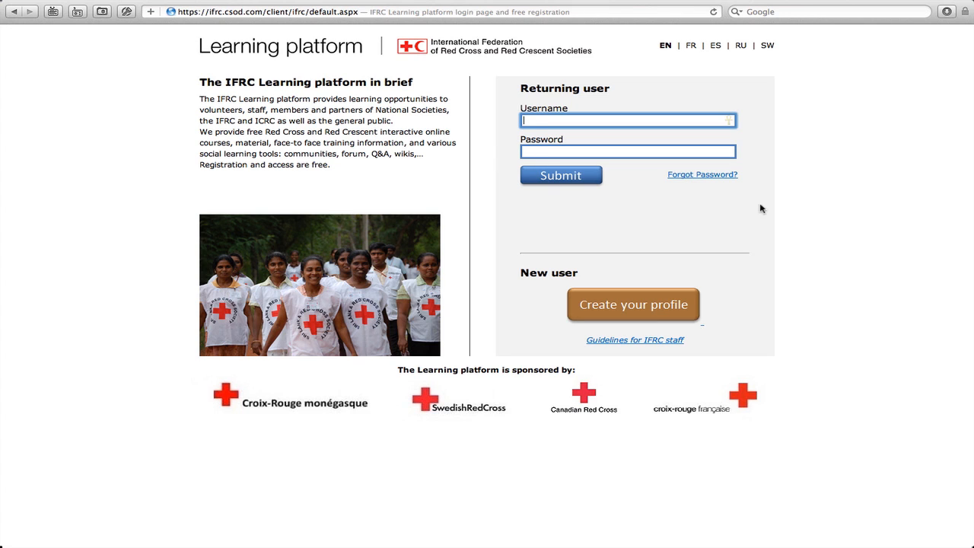
{"action": "mouse_move", "coordinate": [777, 209]}
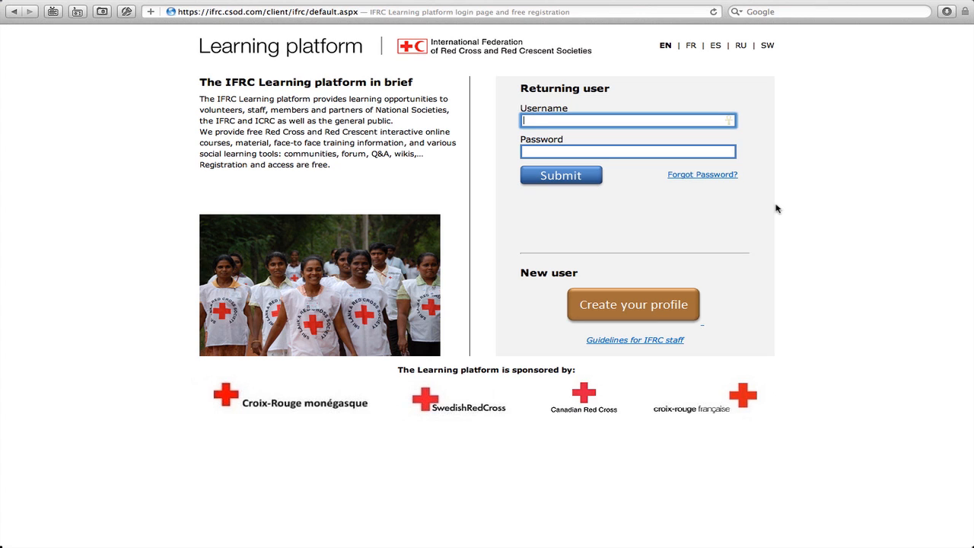
{"action": "mouse_move", "coordinate": [652, 242]}
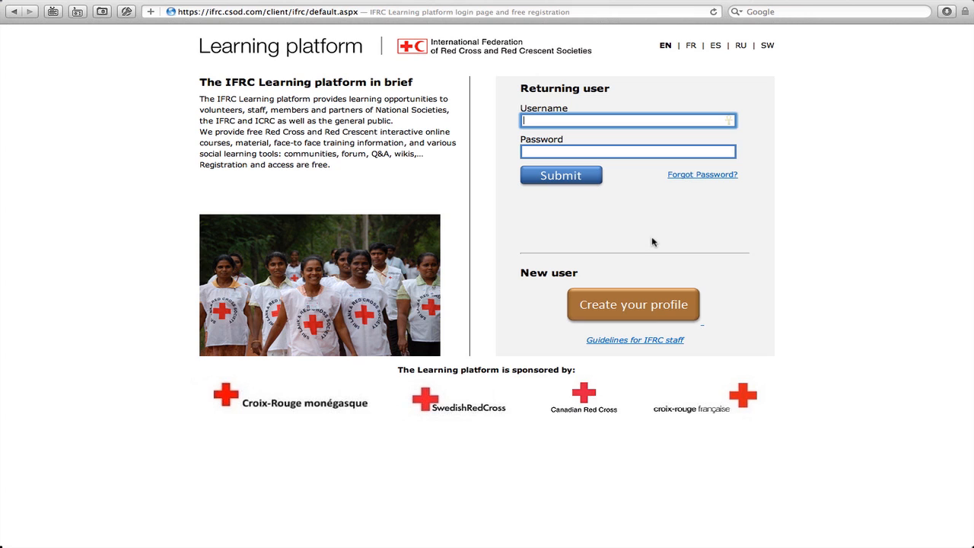
{"action": "mouse_move", "coordinate": [500, 206]}
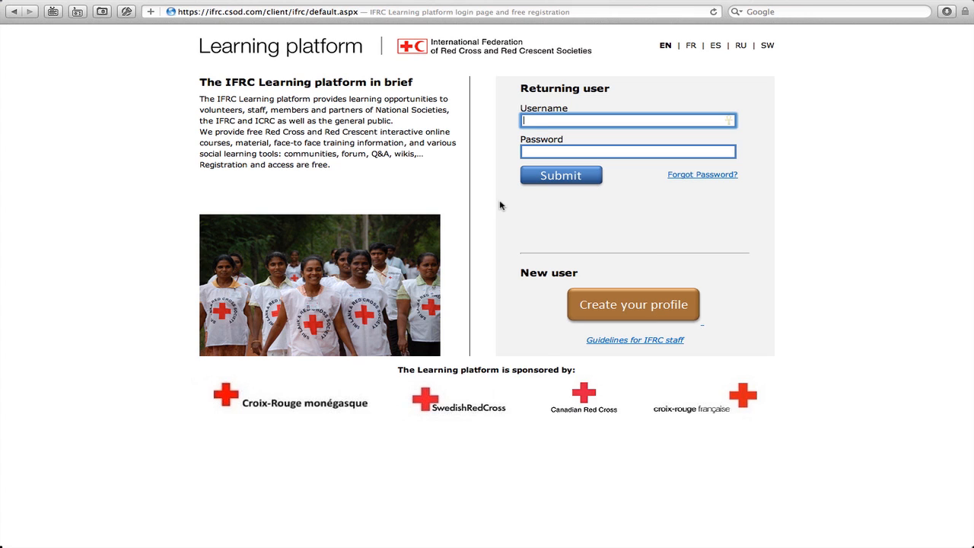
{"action": "mouse_move", "coordinate": [715, 75]}
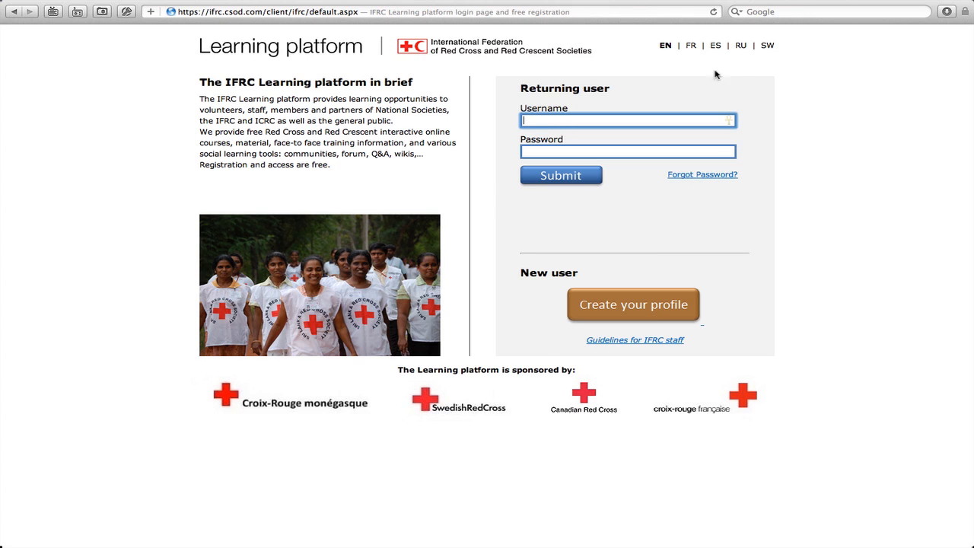
{"action": "mouse_move", "coordinate": [665, 53]}
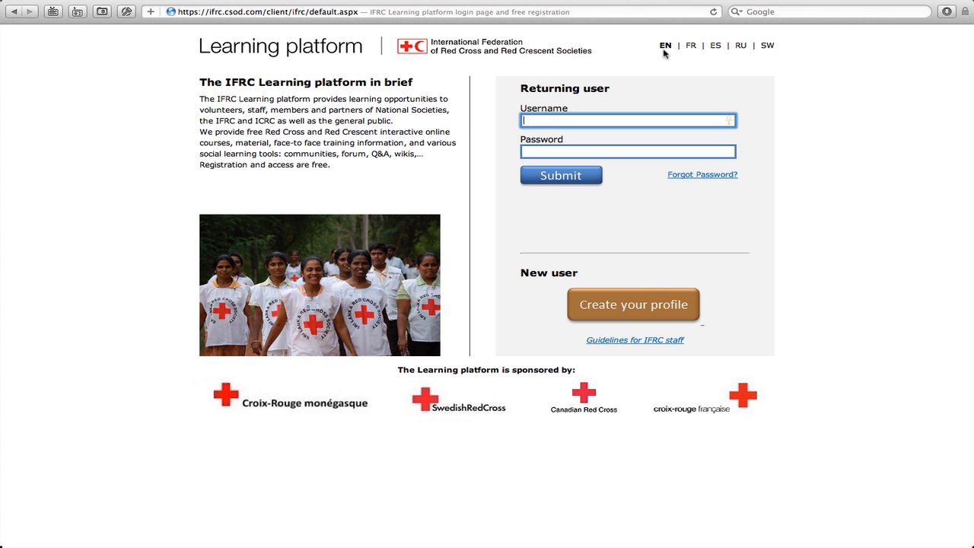
{"action": "mouse_move", "coordinate": [691, 45]}
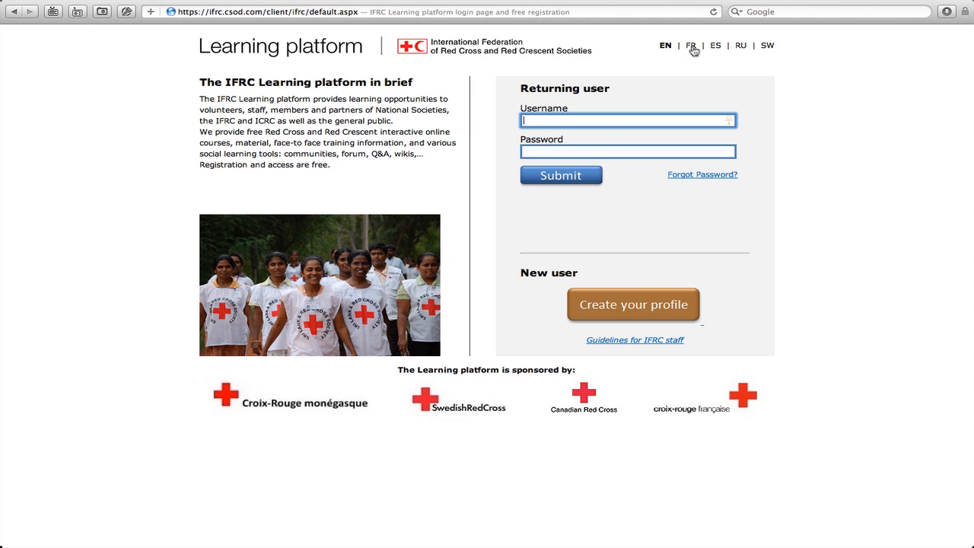
Switch the login page to Swedish and back to English, then start a new user profile.
{"action": "left_click", "coordinate": [713, 45]}
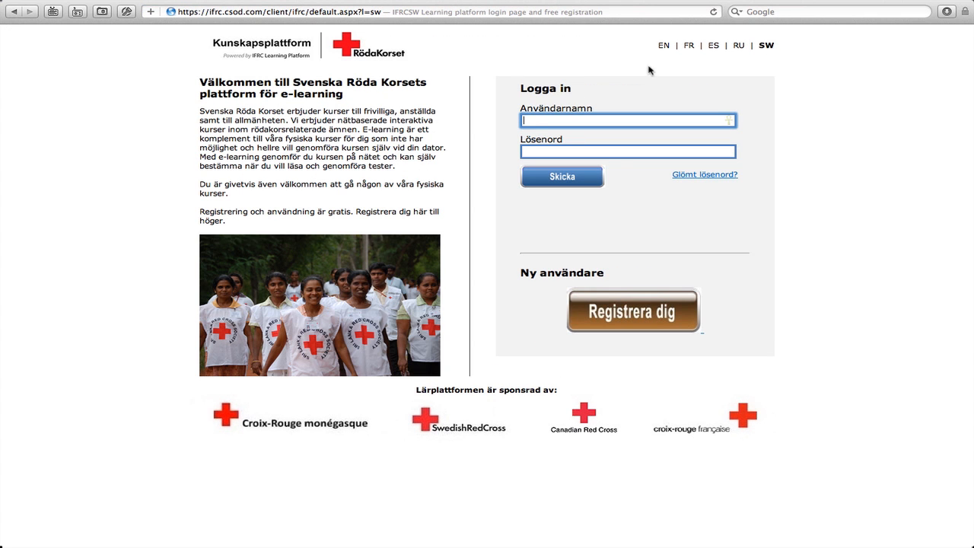
{"action": "left_click", "coordinate": [662, 45]}
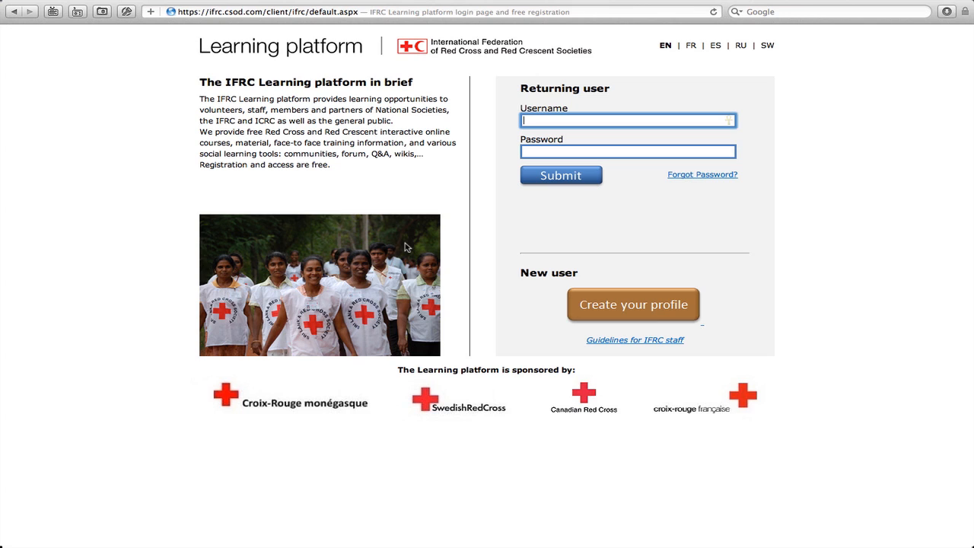
{"action": "mouse_move", "coordinate": [409, 258]}
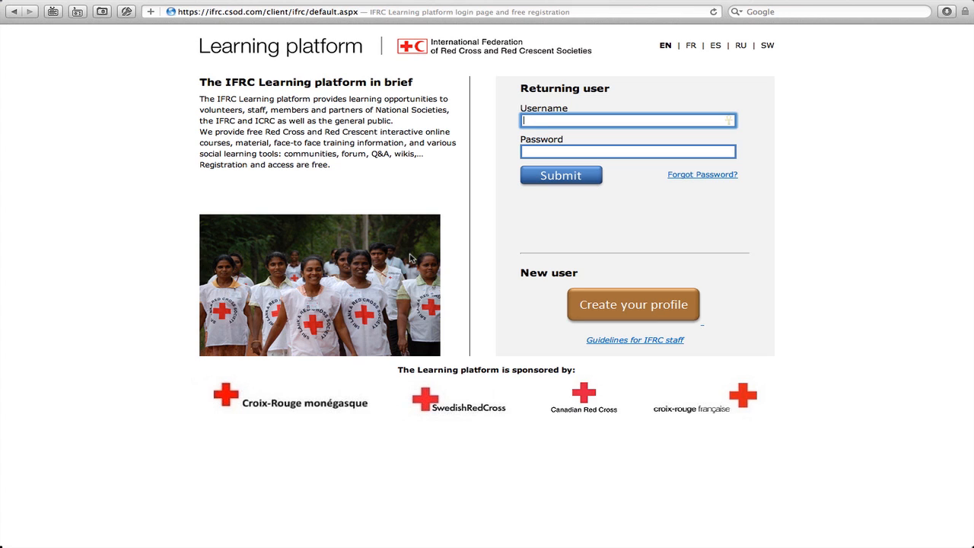
{"action": "mouse_move", "coordinate": [478, 245]}
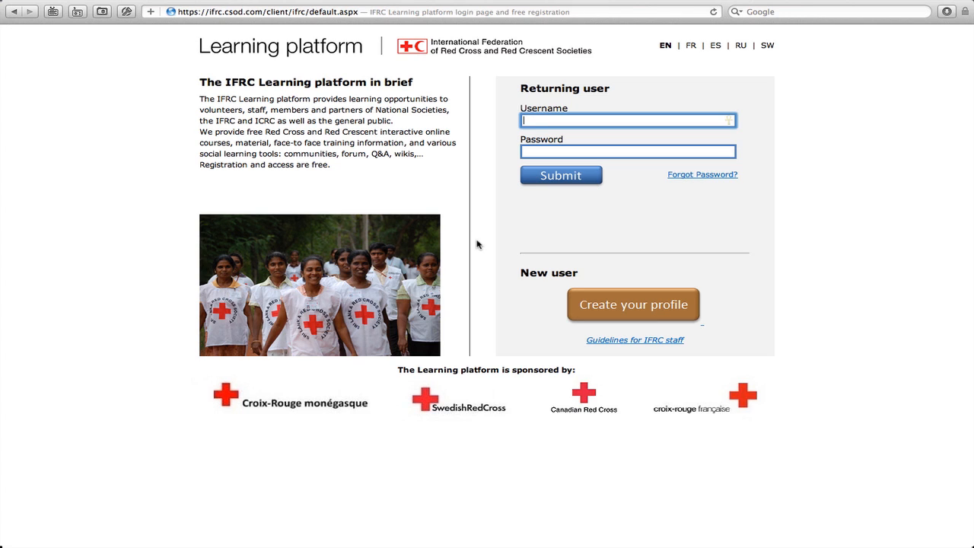
{"action": "mouse_move", "coordinate": [758, 257]}
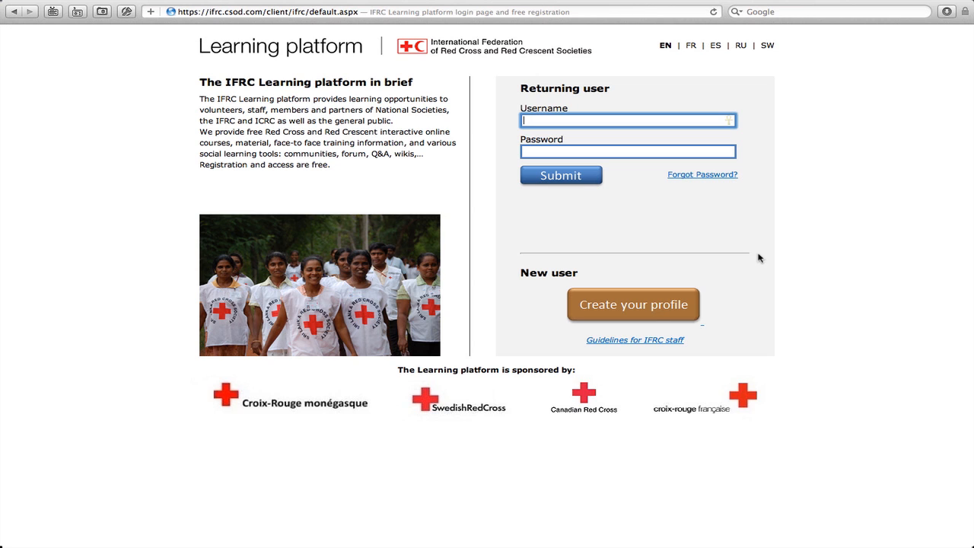
{"action": "left_click", "coordinate": [633, 304]}
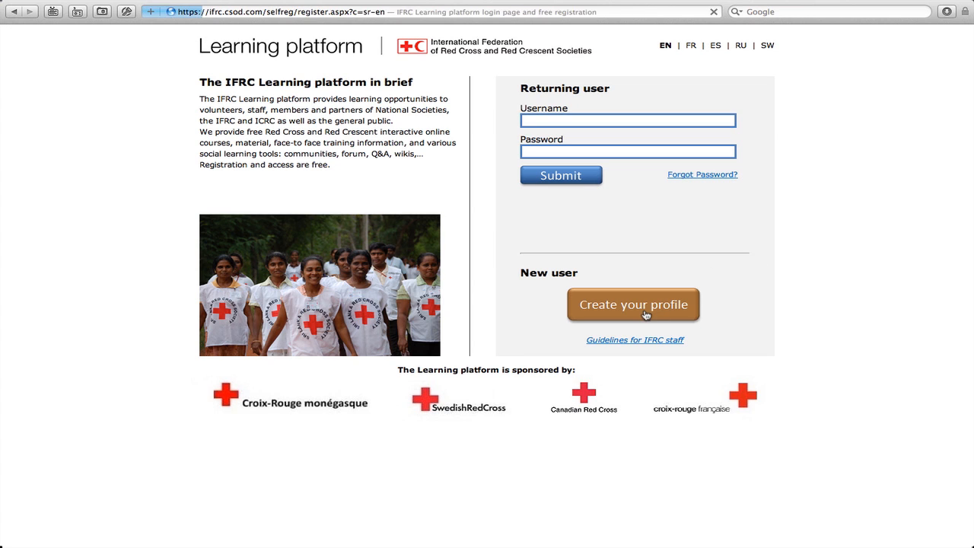
{"action": "left_click", "coordinate": [633, 305]}
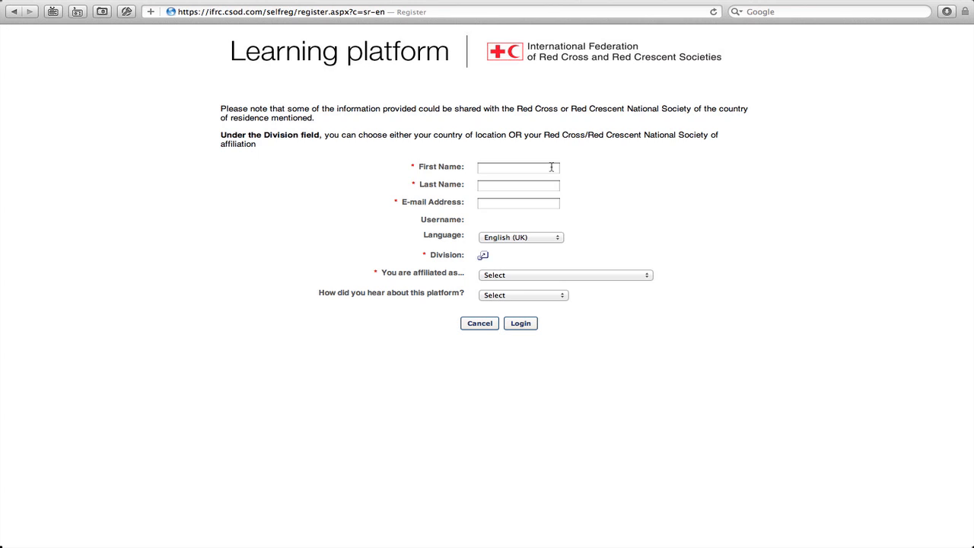
{"action": "mouse_move", "coordinate": [534, 166]}
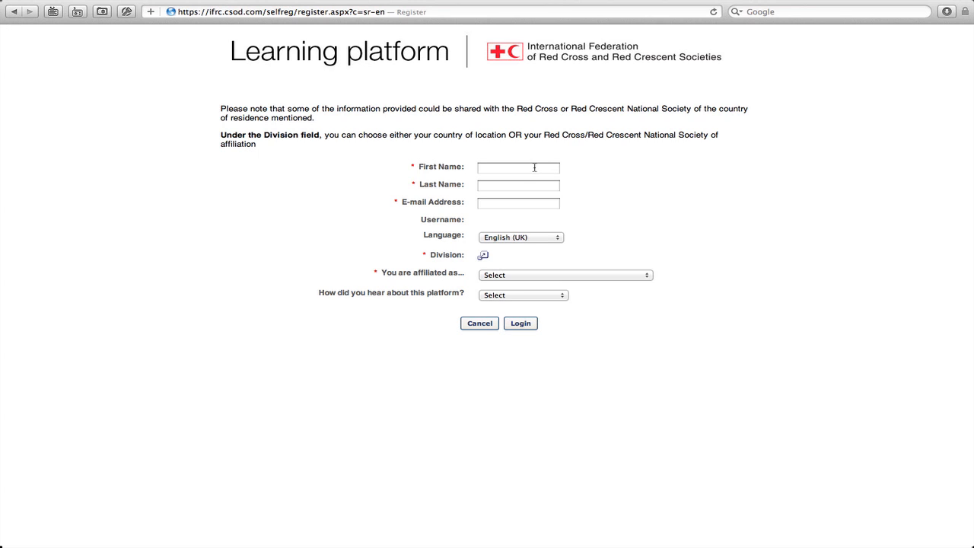
{"action": "mouse_move", "coordinate": [325, 120]}
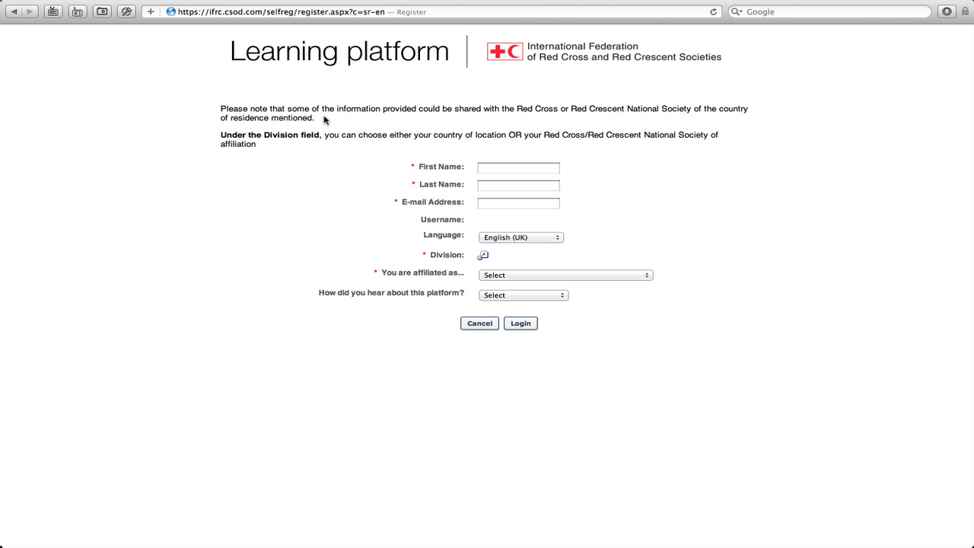
{"action": "mouse_move", "coordinate": [601, 119]}
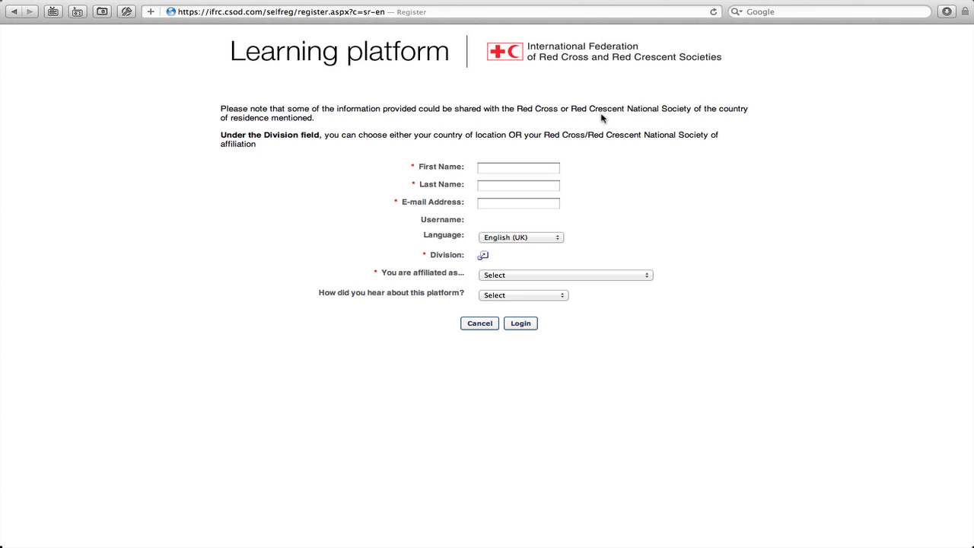
{"action": "mouse_move", "coordinate": [433, 132]}
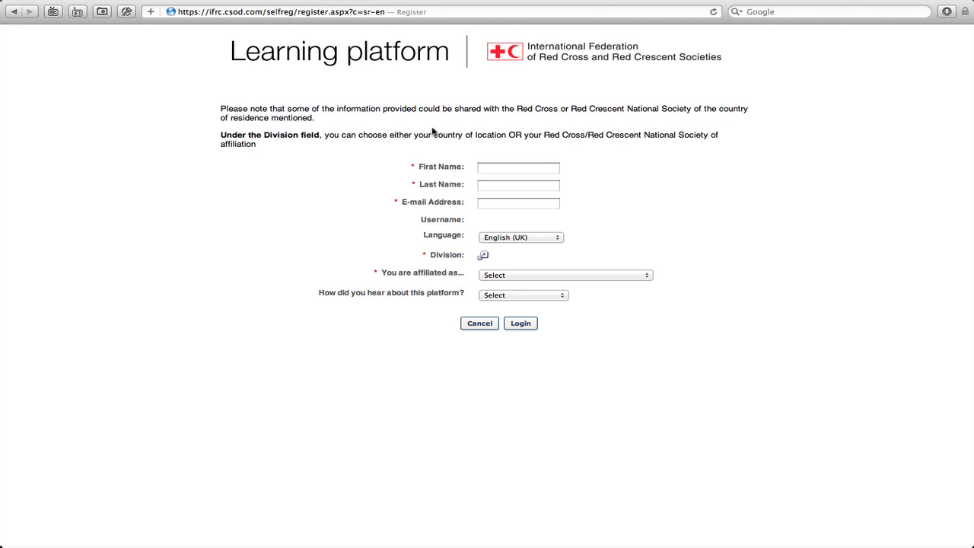
{"action": "mouse_move", "coordinate": [274, 153]}
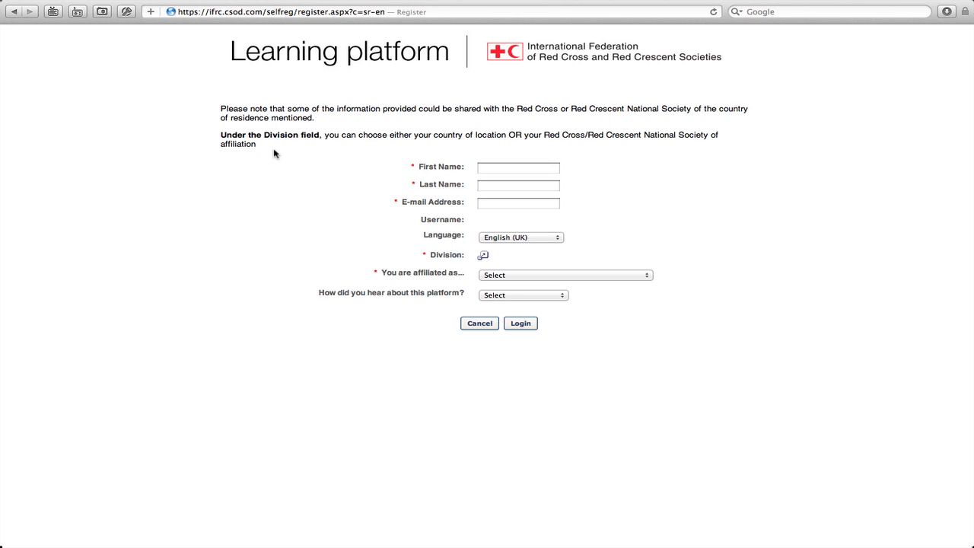
{"action": "mouse_move", "coordinate": [386, 131]}
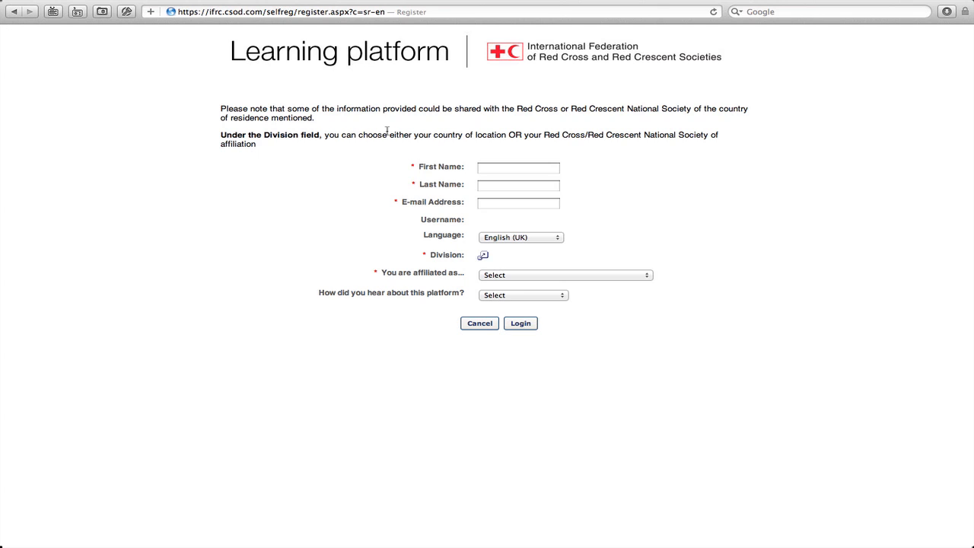
{"action": "mouse_move", "coordinate": [396, 124]}
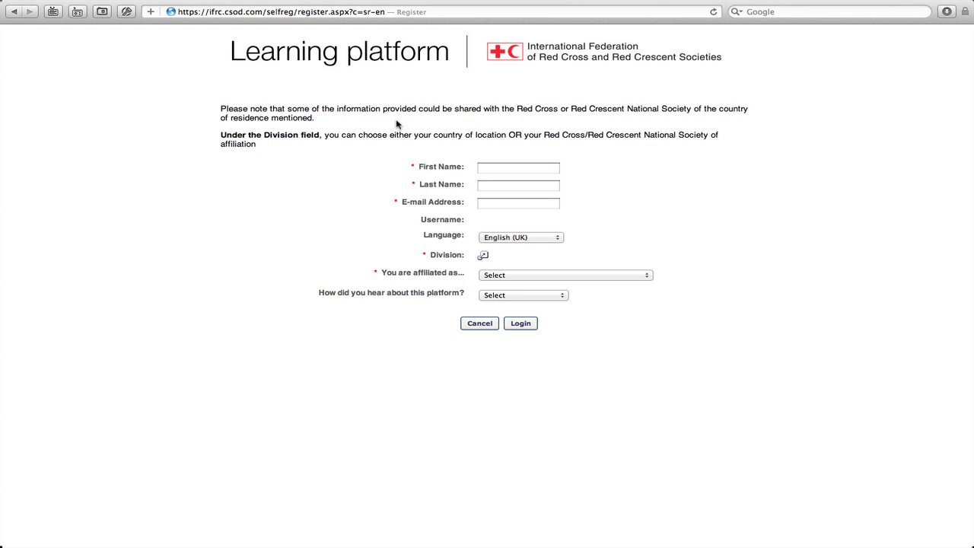
{"action": "mouse_move", "coordinate": [464, 138]}
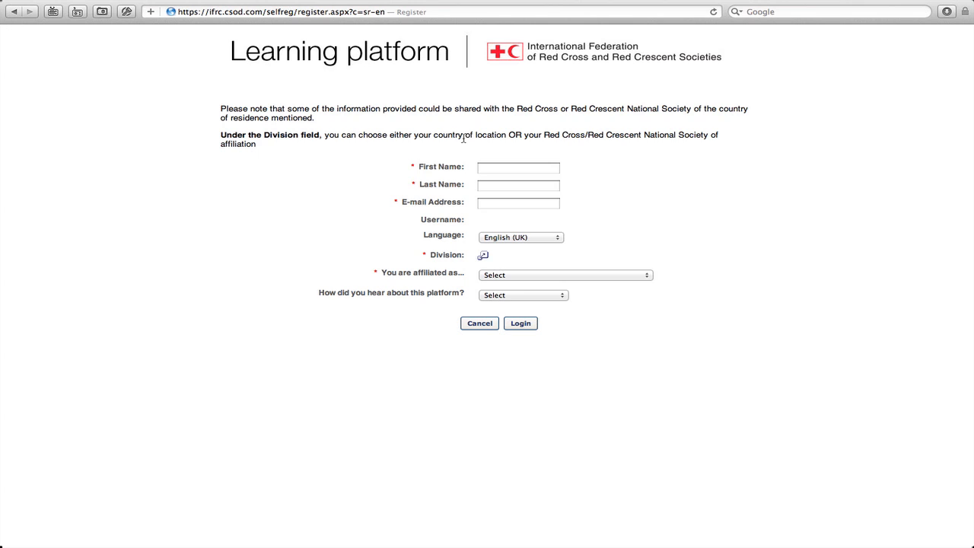
Enter first name 'Learning', last name 'platform' and e-mail 'learning.platform'.
{"action": "left_click", "coordinate": [517, 166]}
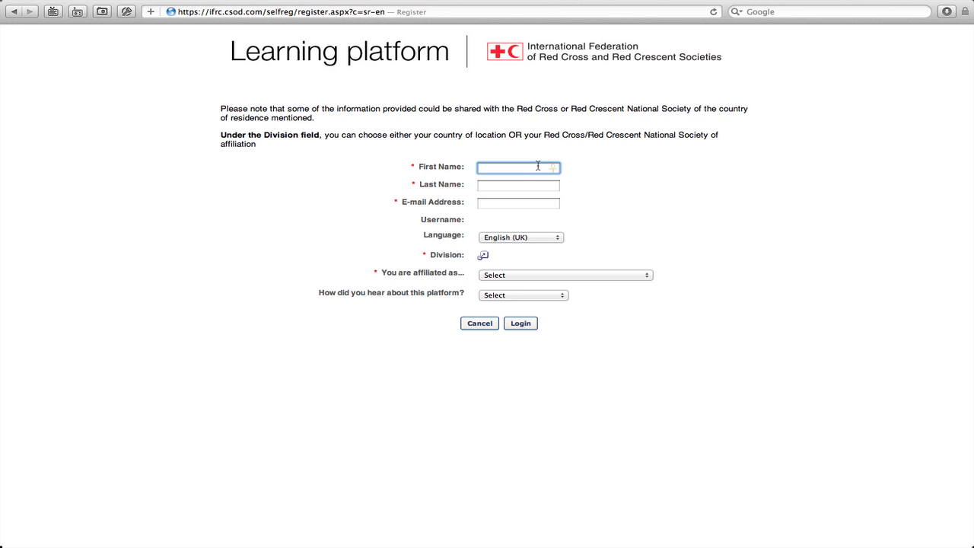
{"action": "type", "text": "Learning"}
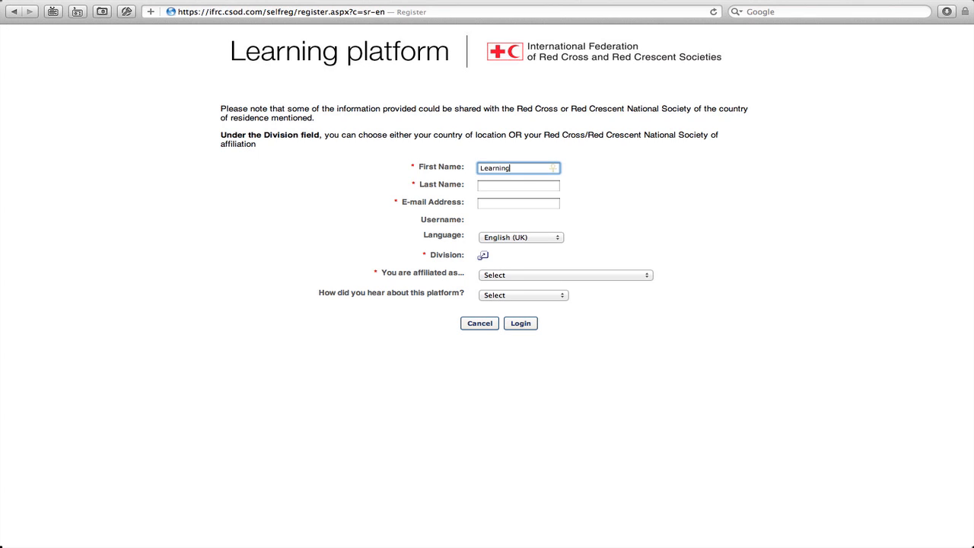
{"action": "type", "text": "platform"}
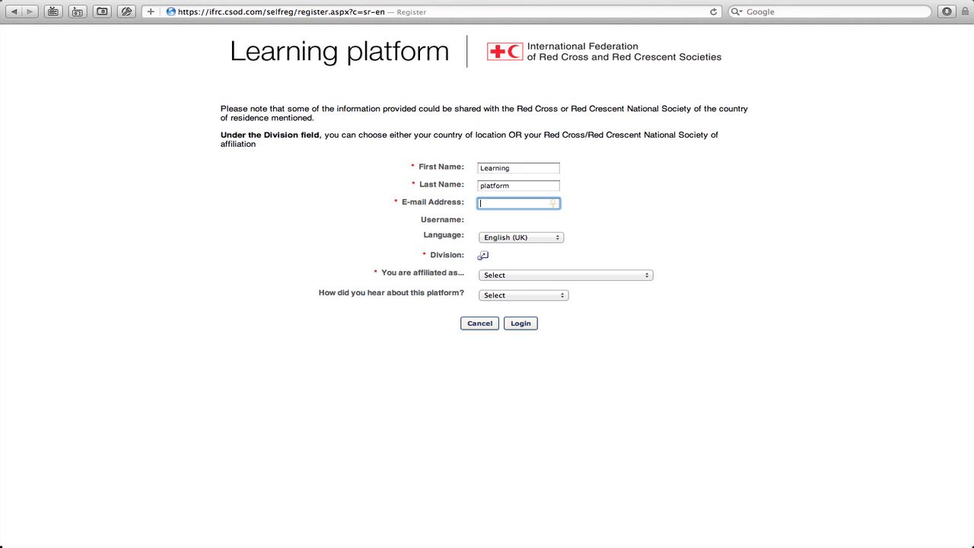
{"action": "type", "text": "learning.plat"}
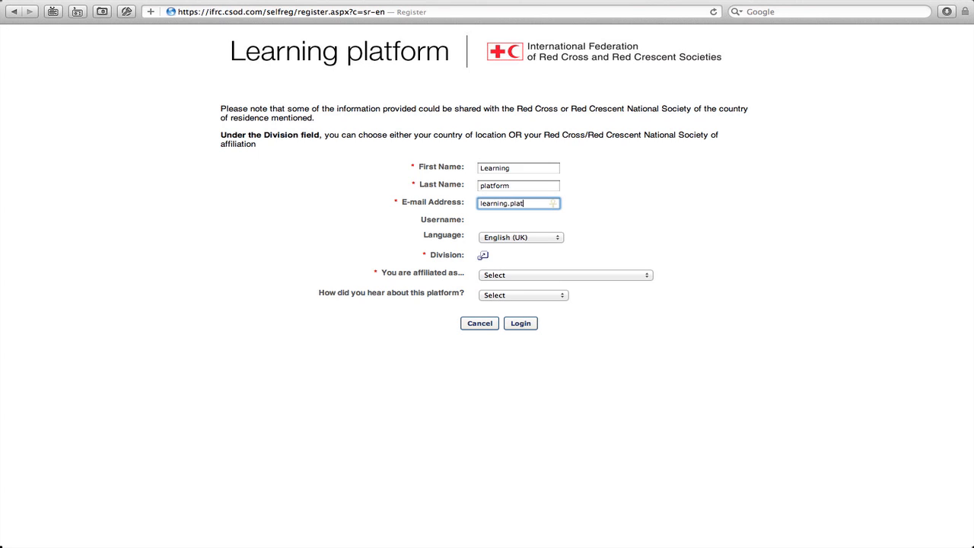
{"action": "type", "text": "form."}
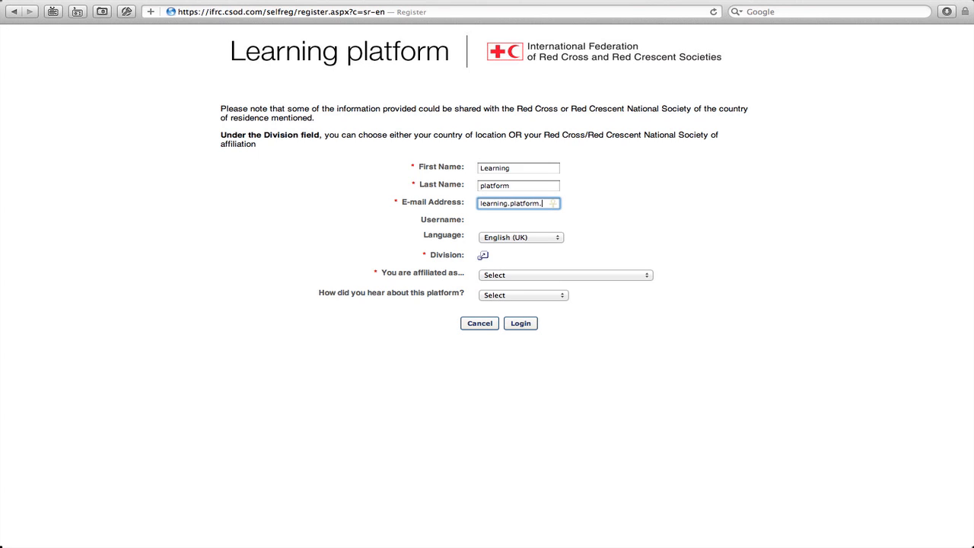
{"action": "key", "text": "Backspace"}
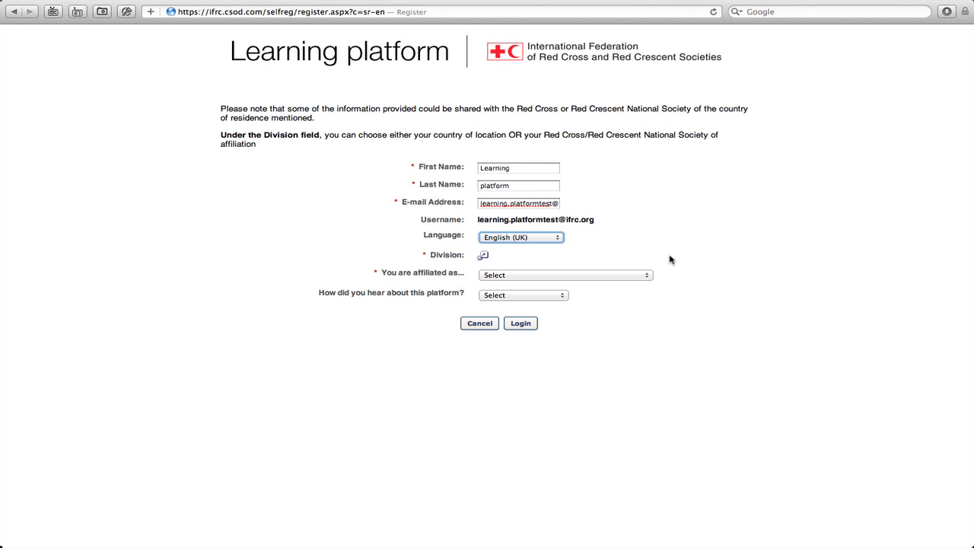
{"action": "mouse_move", "coordinate": [487, 230]}
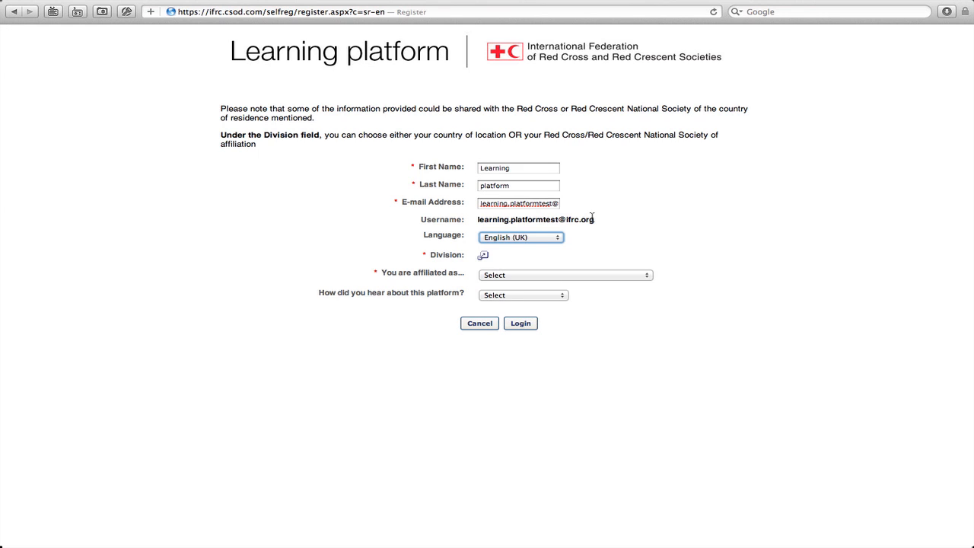
{"action": "left_click", "coordinate": [521, 237]}
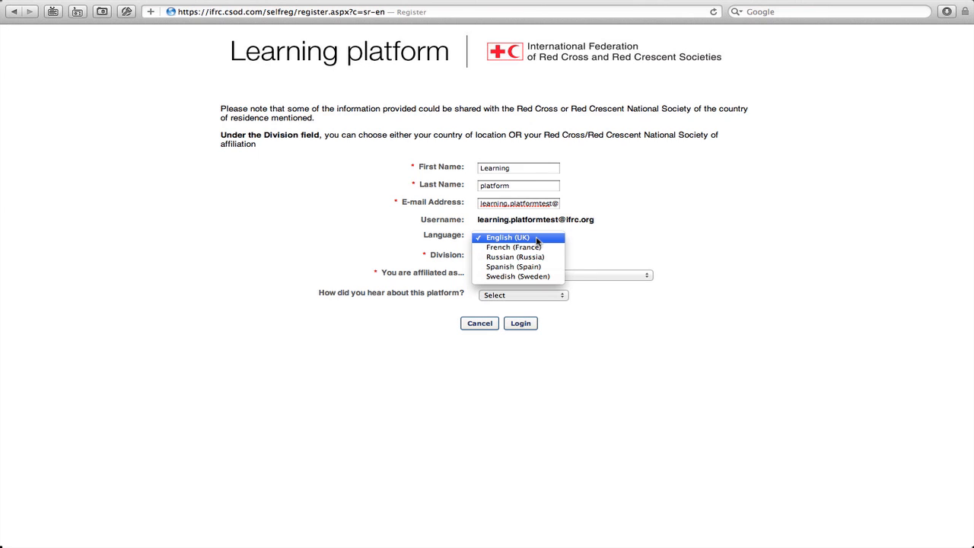
{"action": "mouse_move", "coordinate": [514, 247]}
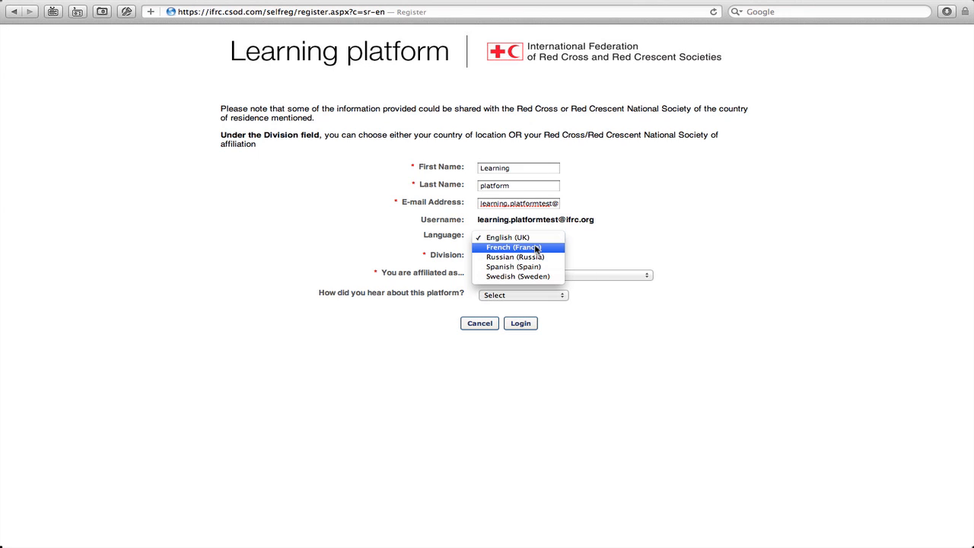
{"action": "mouse_move", "coordinate": [540, 227]}
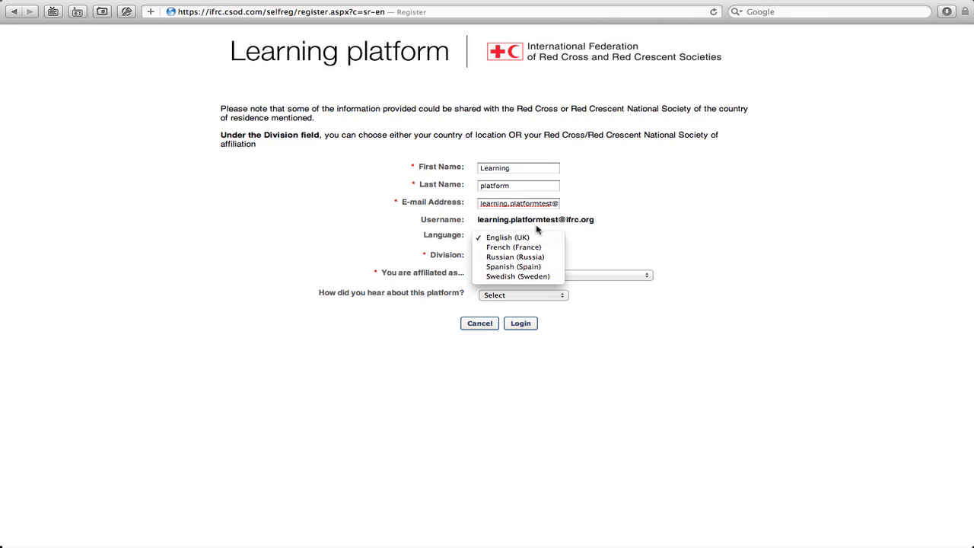
{"action": "mouse_move", "coordinate": [520, 237]}
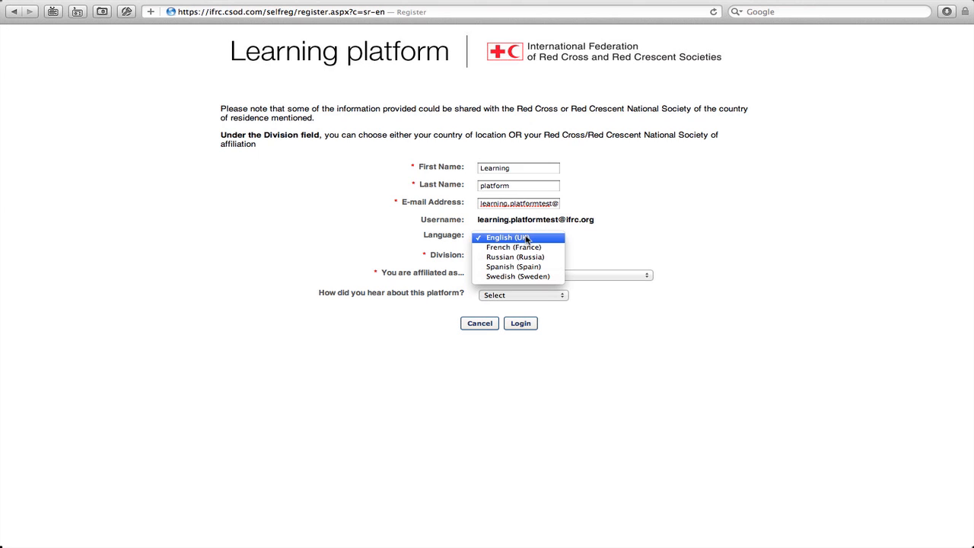
{"action": "left_click", "coordinate": [507, 237]}
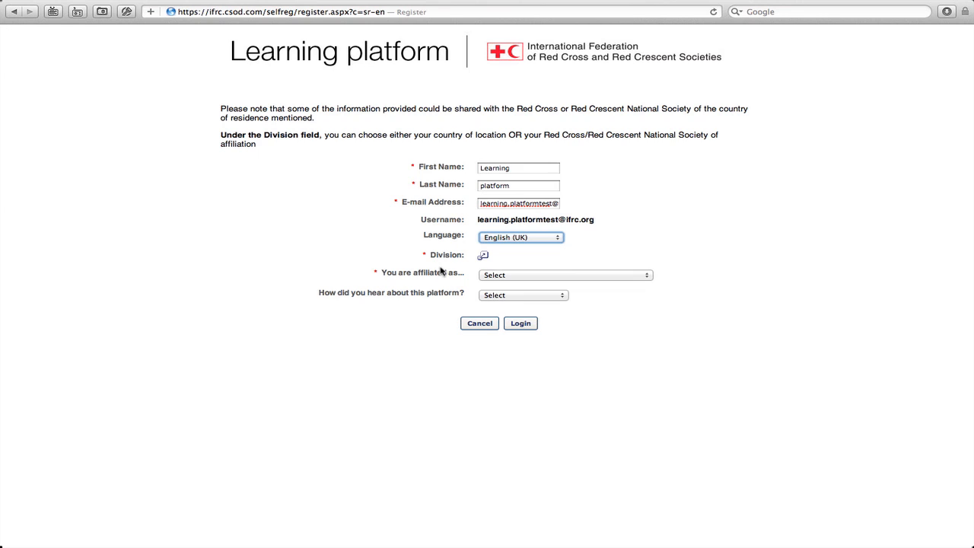
{"action": "mouse_move", "coordinate": [437, 261]}
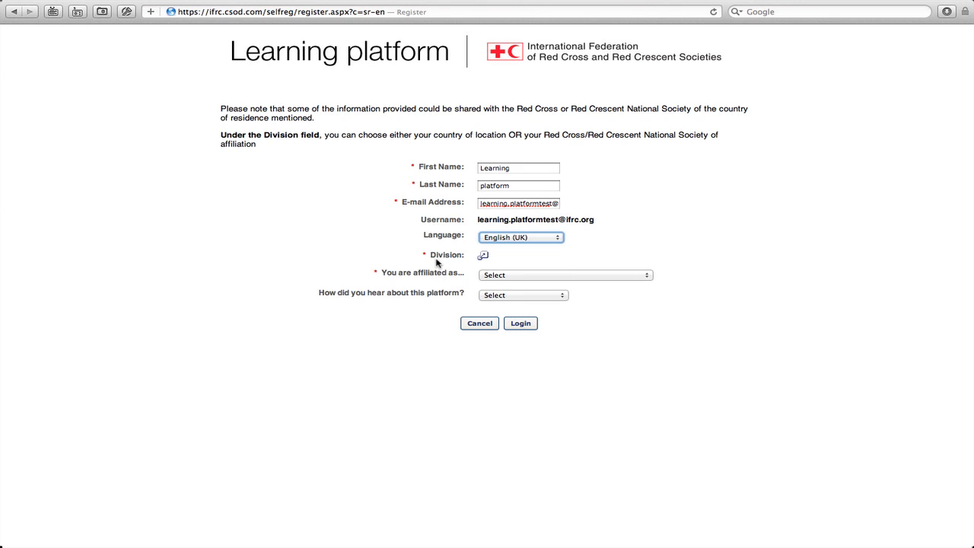
{"action": "mouse_move", "coordinate": [465, 253]}
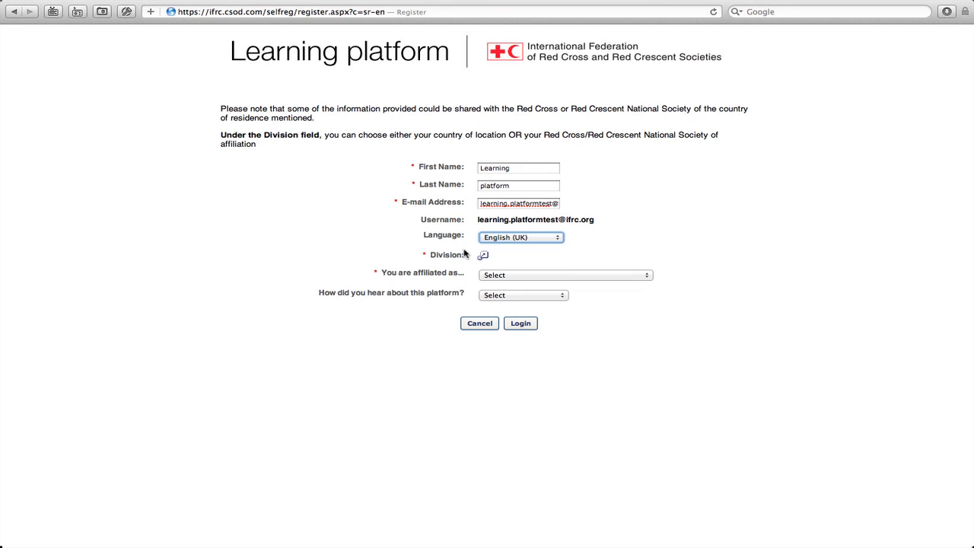
{"action": "mouse_move", "coordinate": [448, 257]}
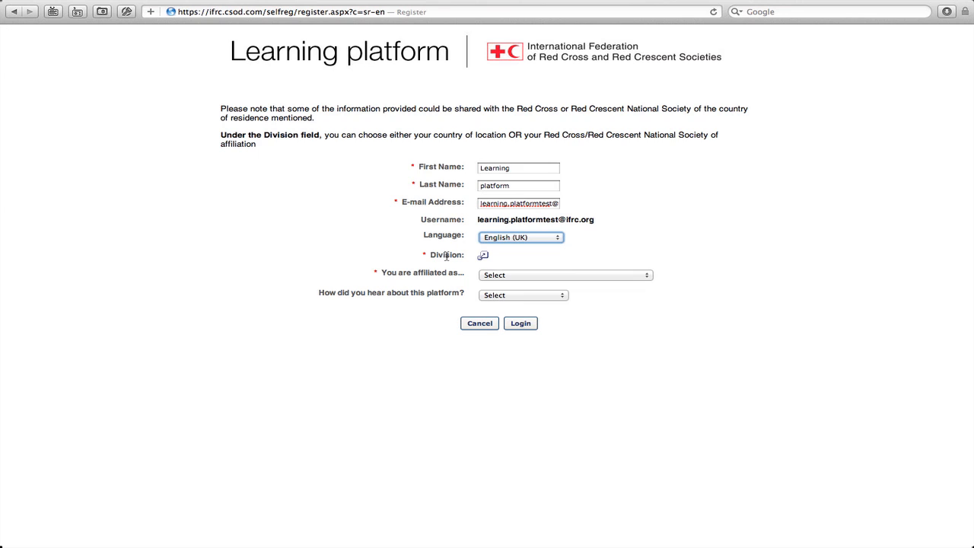
{"action": "mouse_move", "coordinate": [460, 252]}
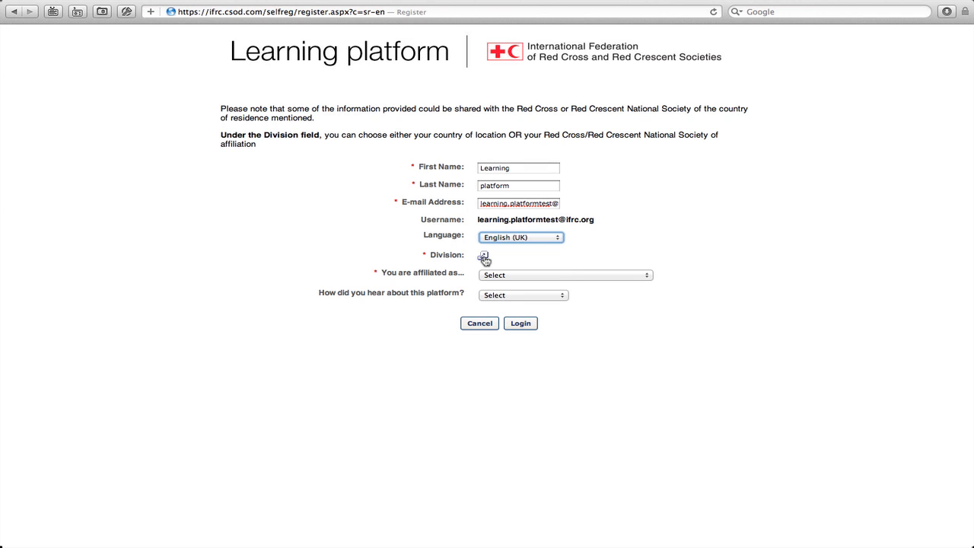
Open the Search Division list from the Division field's magnifier icon.
{"action": "left_click", "coordinate": [484, 255]}
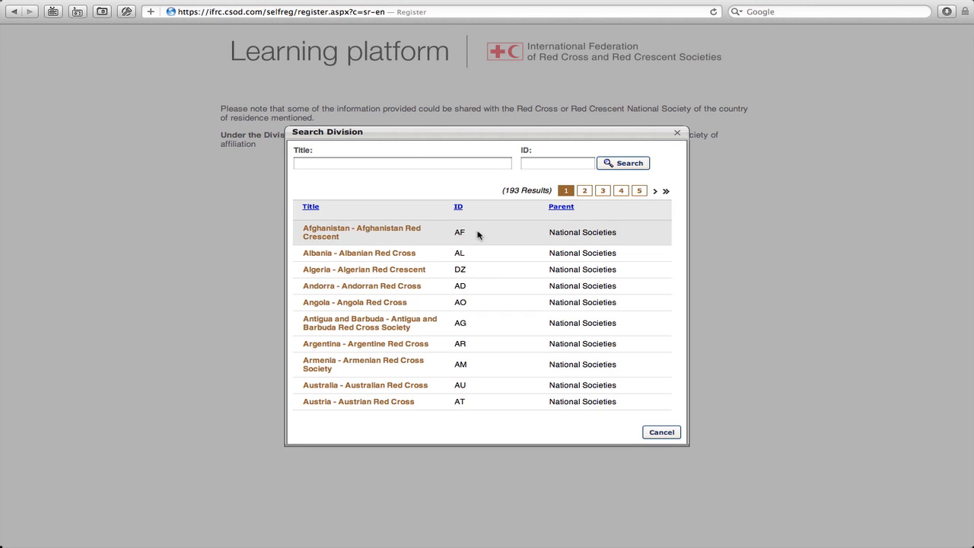
{"action": "mouse_move", "coordinate": [460, 162]}
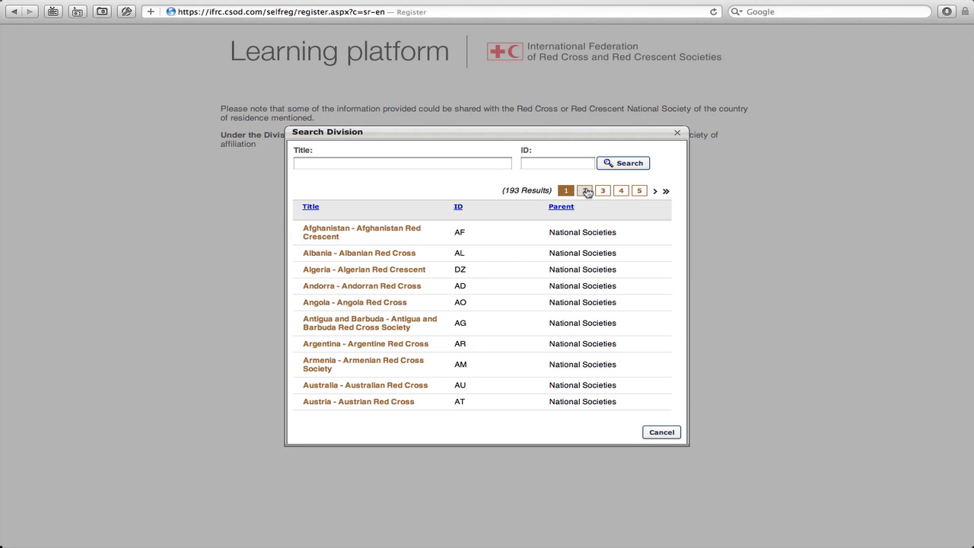
Browse division pages, search 'algeria' and pick Algeria - Algerian Red Crescent.
{"action": "left_click", "coordinate": [584, 190]}
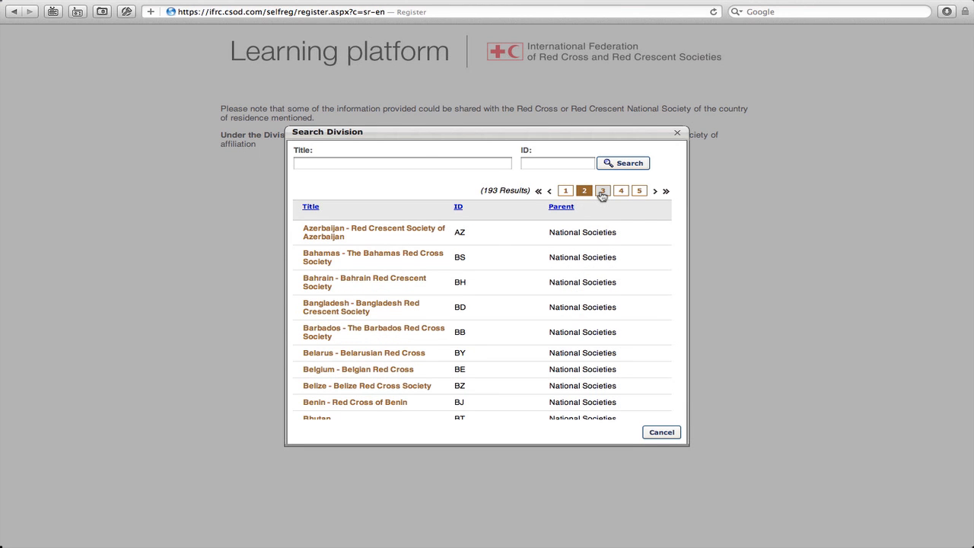
{"action": "left_click", "coordinate": [602, 190]}
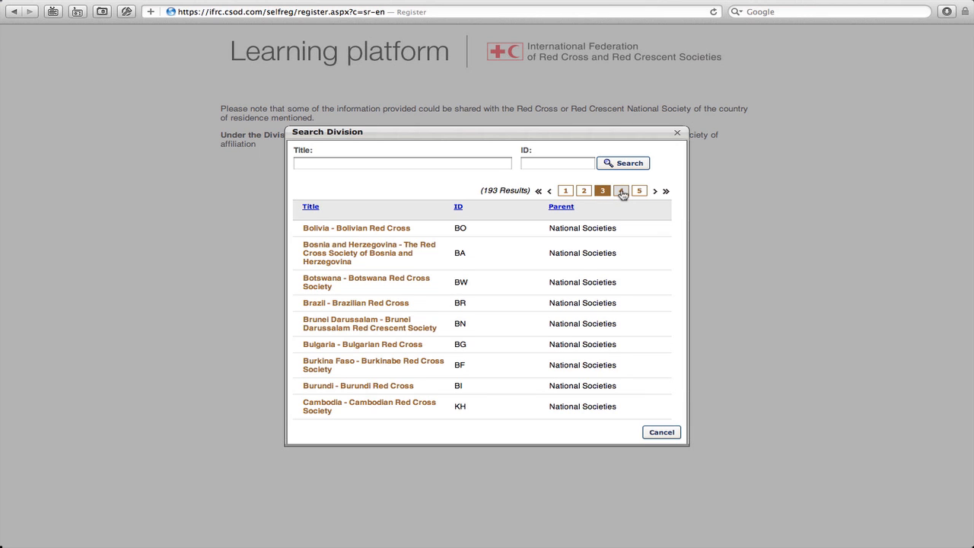
{"action": "left_click", "coordinate": [621, 190]}
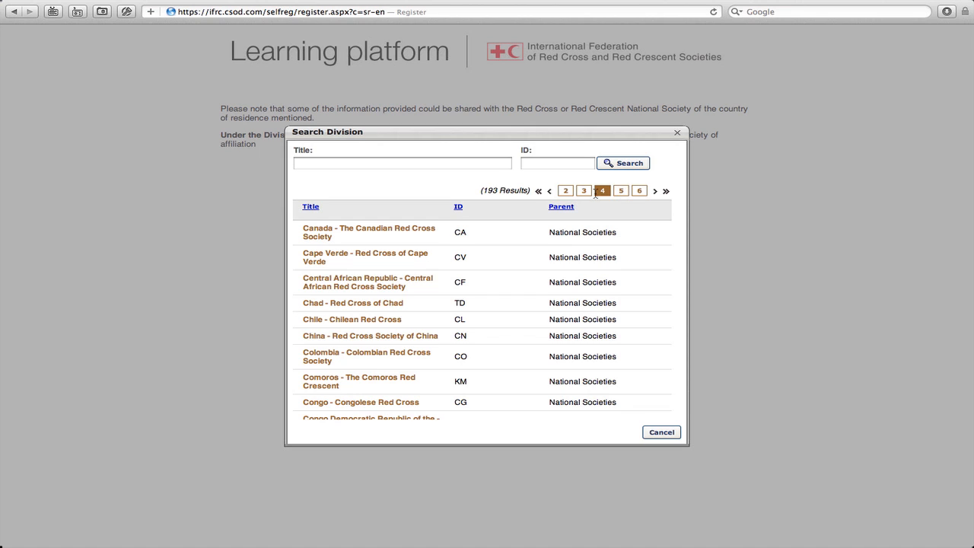
{"action": "left_click", "coordinate": [402, 163]}
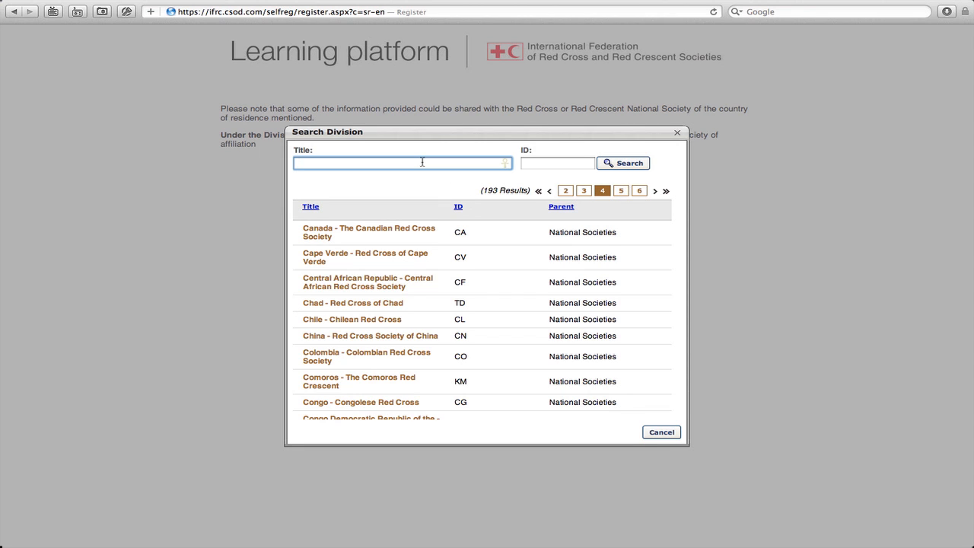
{"action": "type", "text": "algeria"}
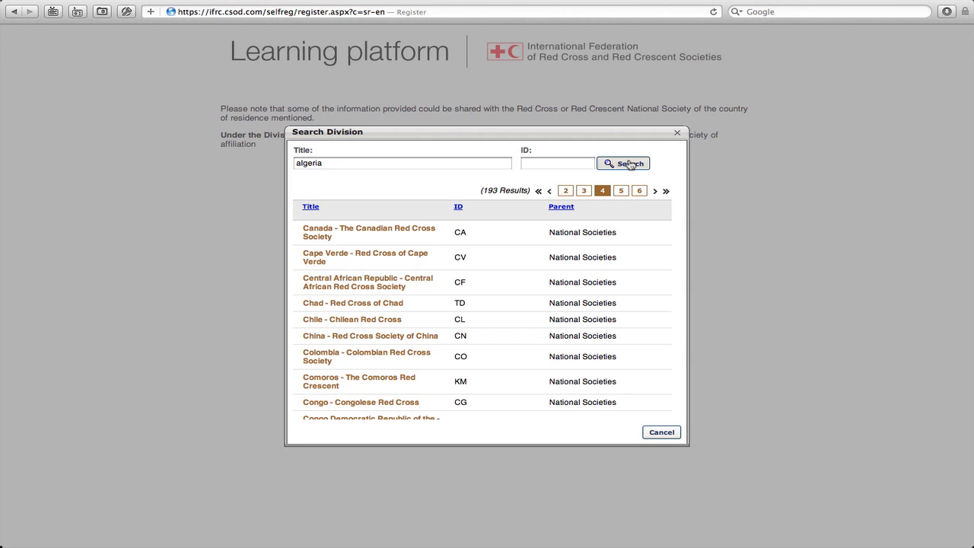
{"action": "left_click", "coordinate": [623, 163]}
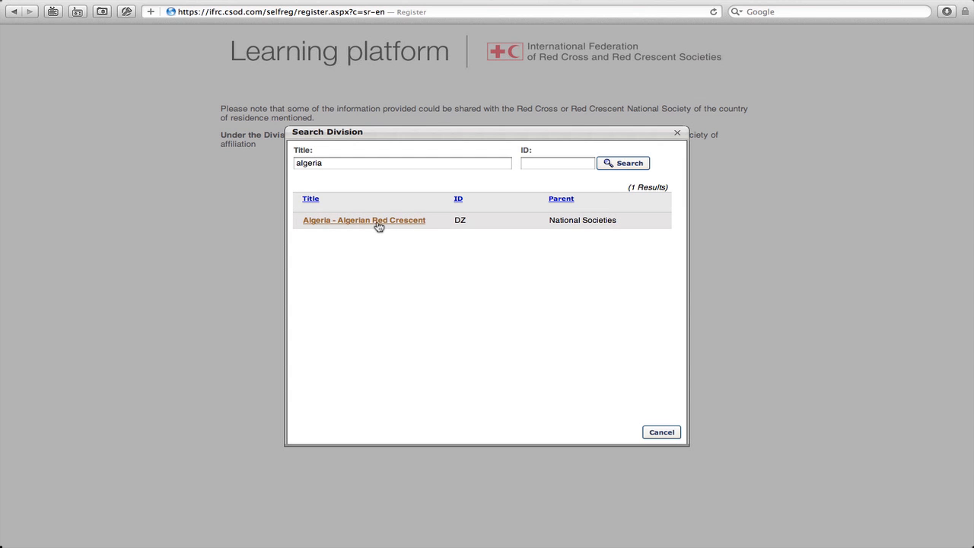
{"action": "left_click", "coordinate": [364, 220]}
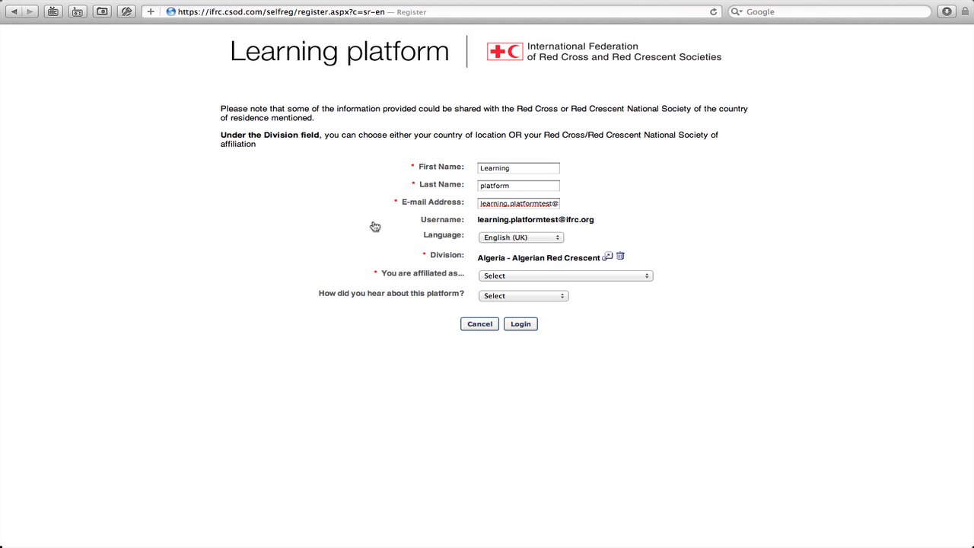
{"action": "mouse_move", "coordinate": [454, 259]}
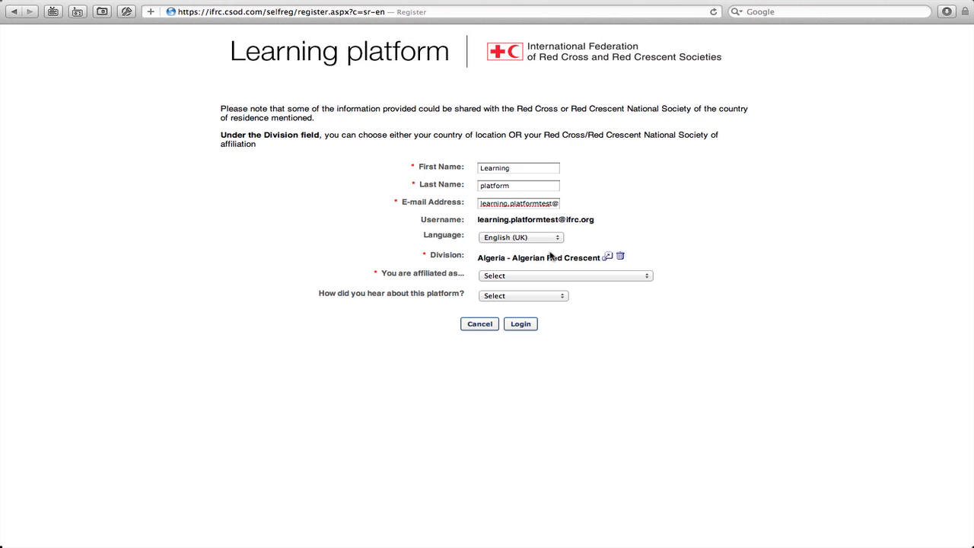
{"action": "mouse_move", "coordinate": [552, 275]}
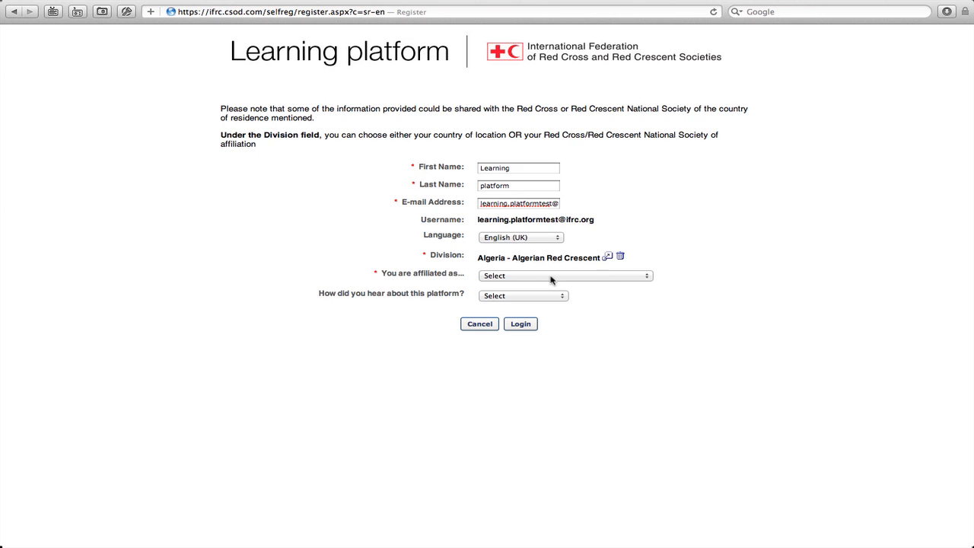
Choose Staff IFRC in the 'You are affiliated as...' dropdown.
{"action": "left_click", "coordinate": [564, 275]}
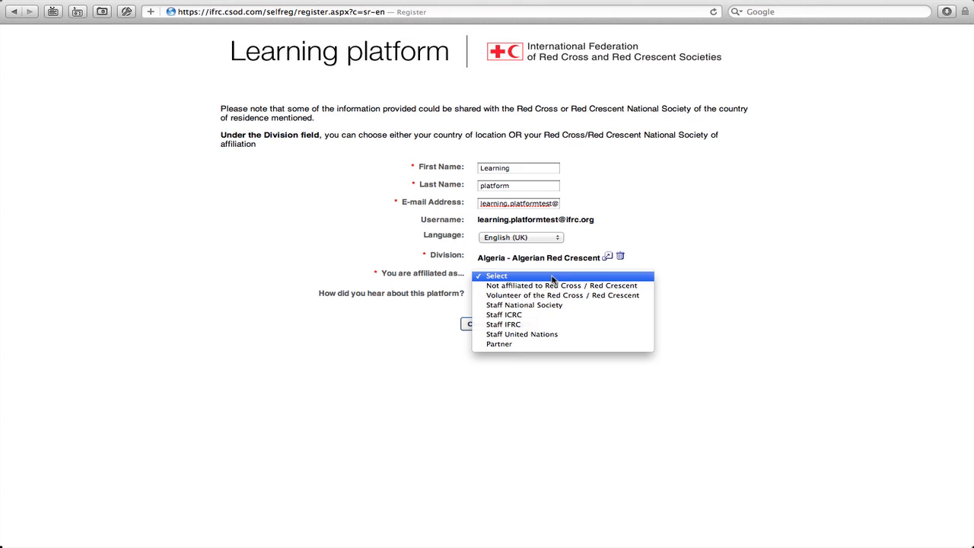
{"action": "mouse_move", "coordinate": [562, 285]}
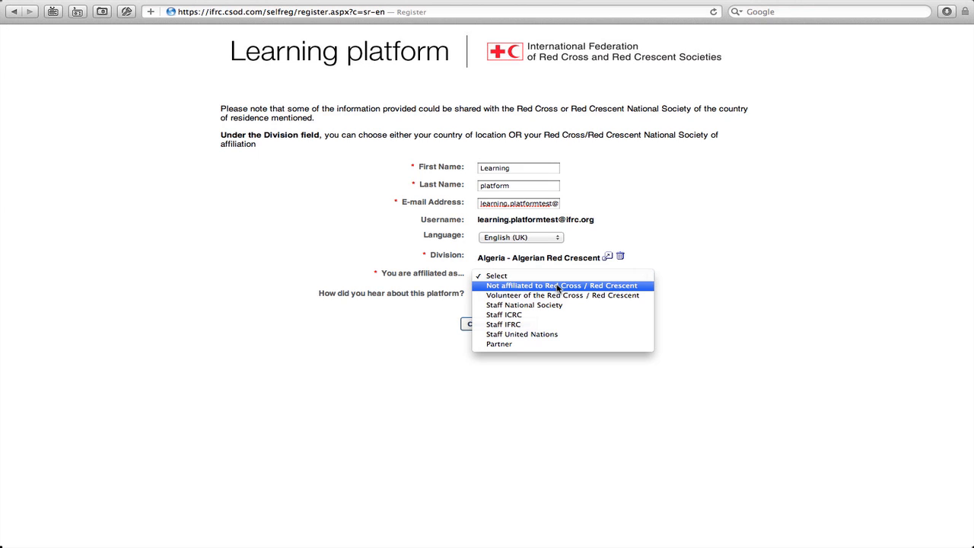
{"action": "mouse_move", "coordinate": [556, 295]}
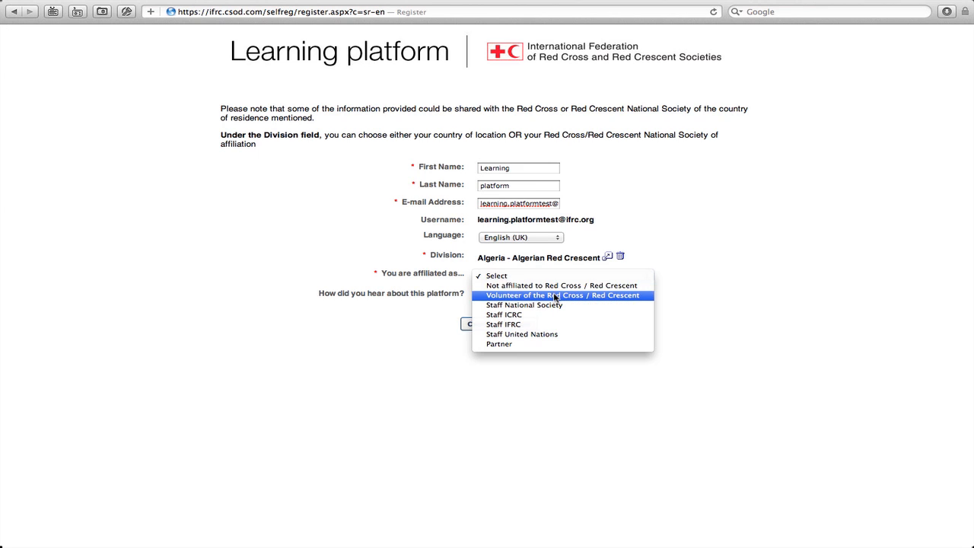
{"action": "mouse_move", "coordinate": [555, 302]}
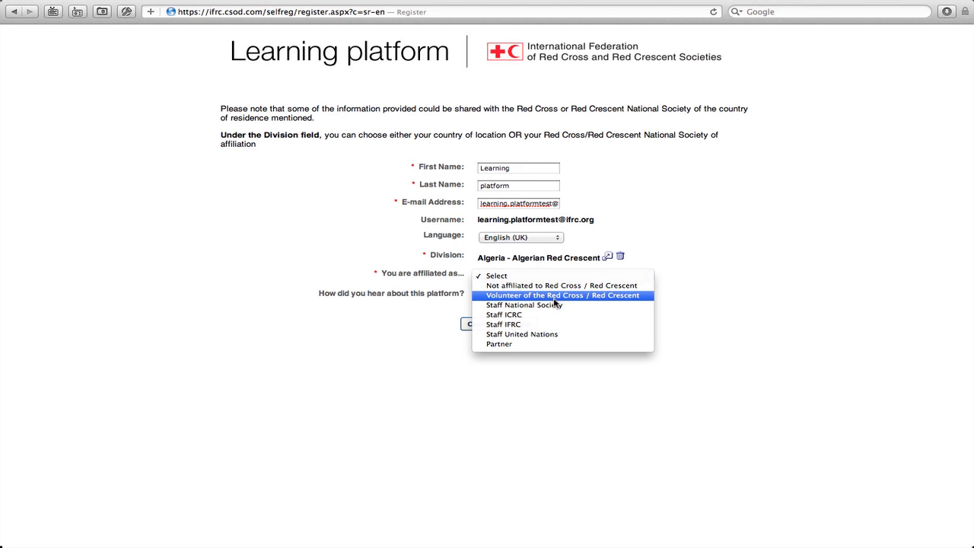
{"action": "mouse_move", "coordinate": [554, 314]}
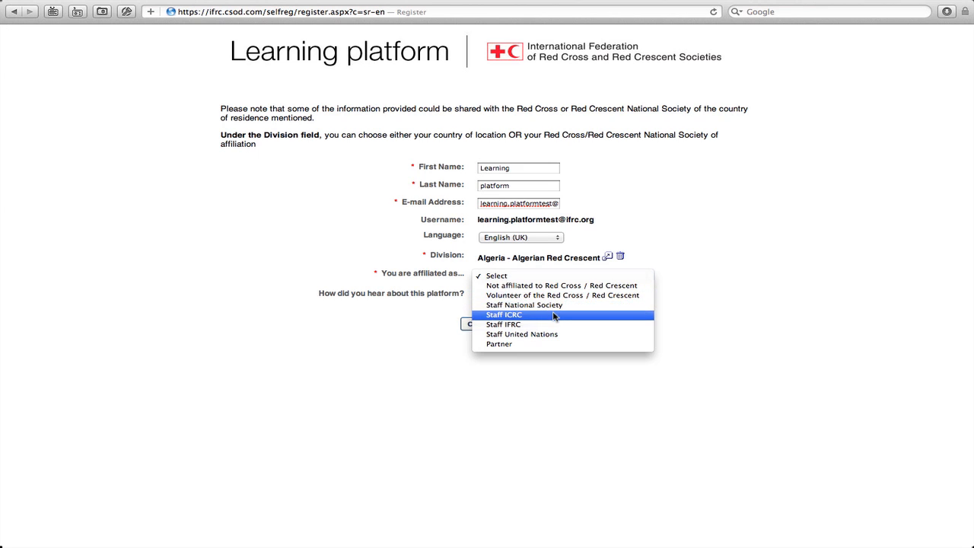
{"action": "mouse_move", "coordinate": [522, 334]}
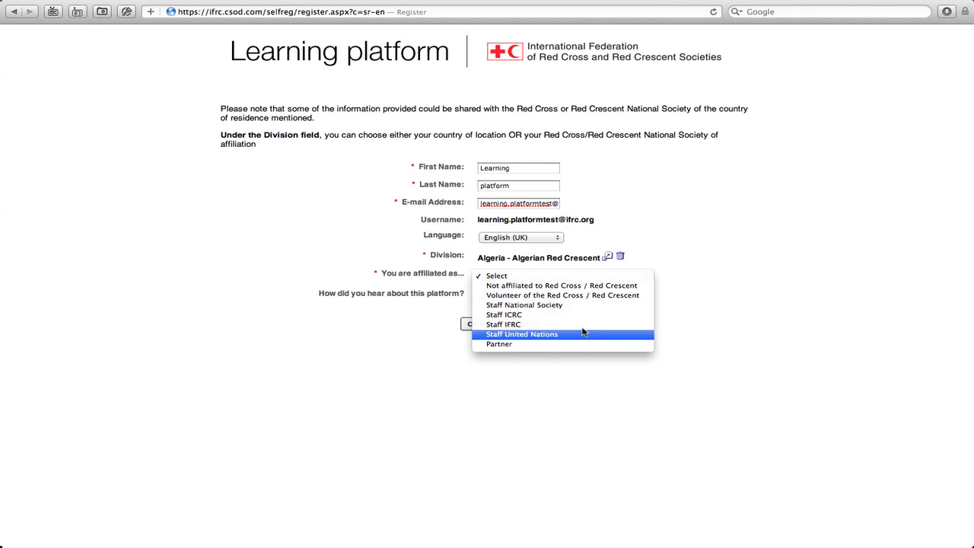
{"action": "mouse_move", "coordinate": [582, 324]}
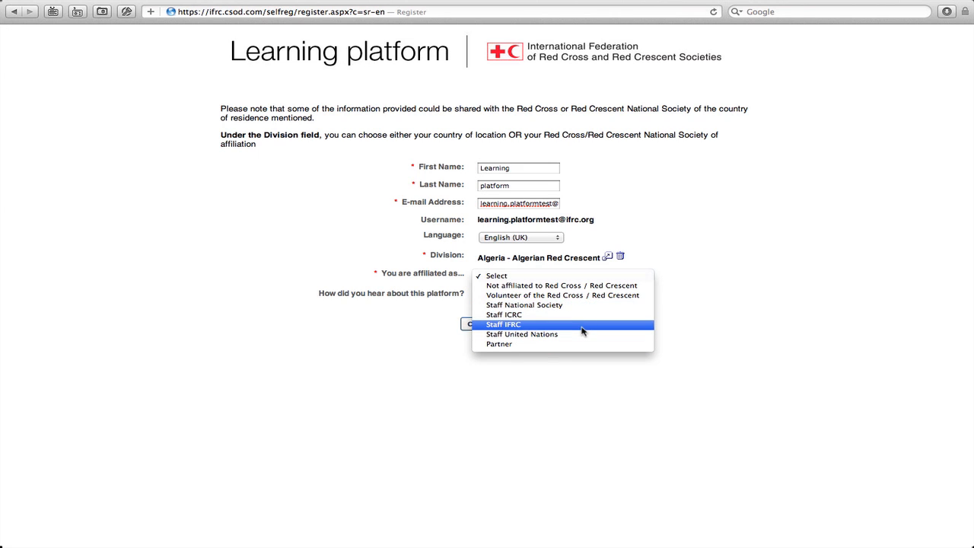
{"action": "left_click", "coordinate": [503, 324]}
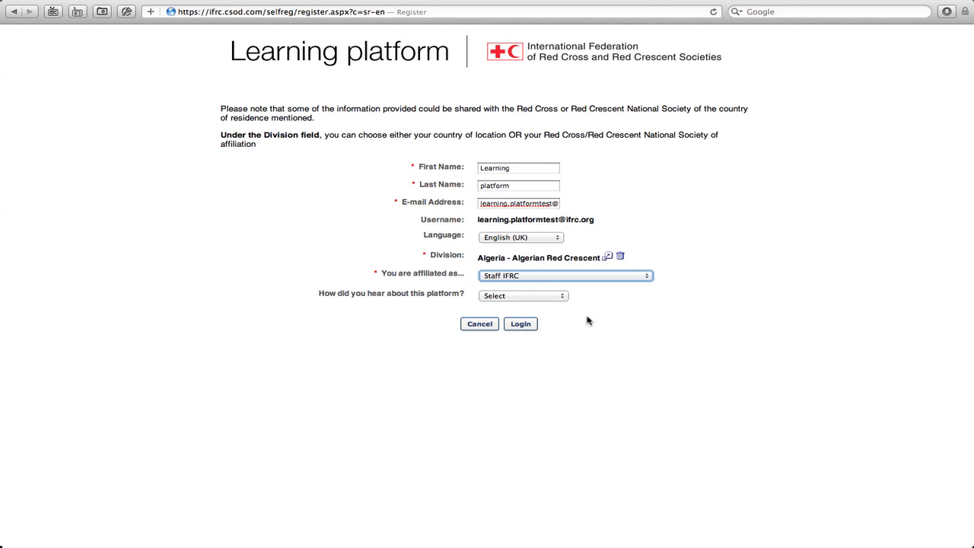
{"action": "left_click", "coordinate": [523, 295]}
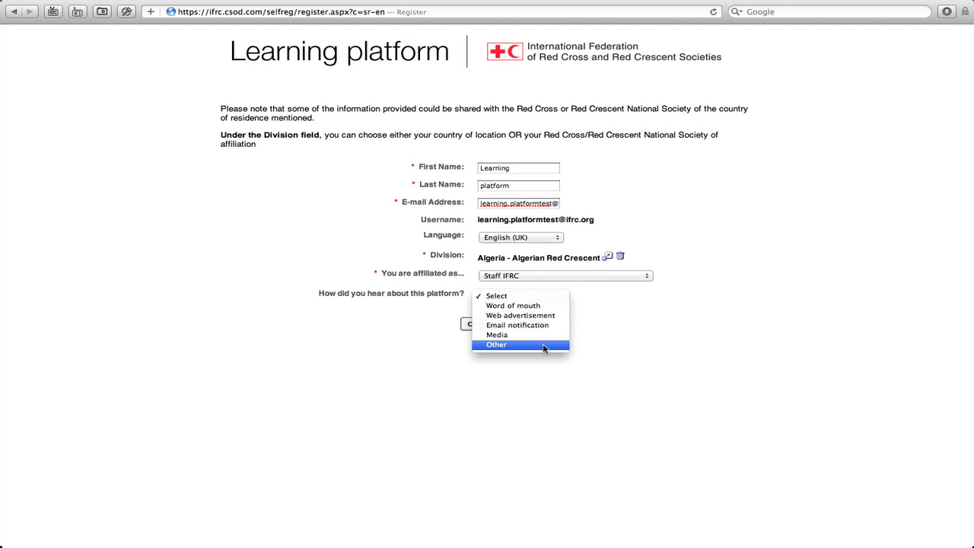
Select Other for 'How did you hear about this platform?'.
{"action": "left_click", "coordinate": [496, 345]}
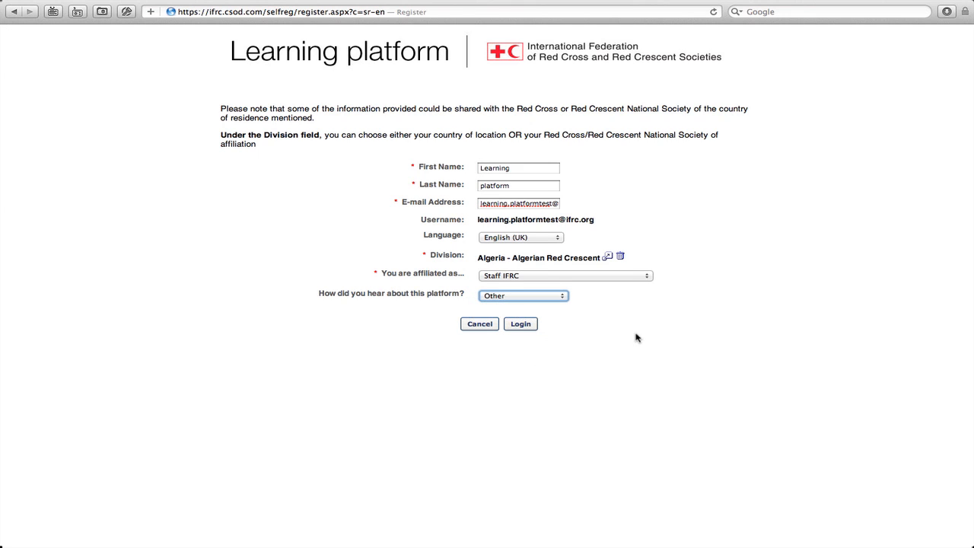
{"action": "mouse_move", "coordinate": [485, 360]}
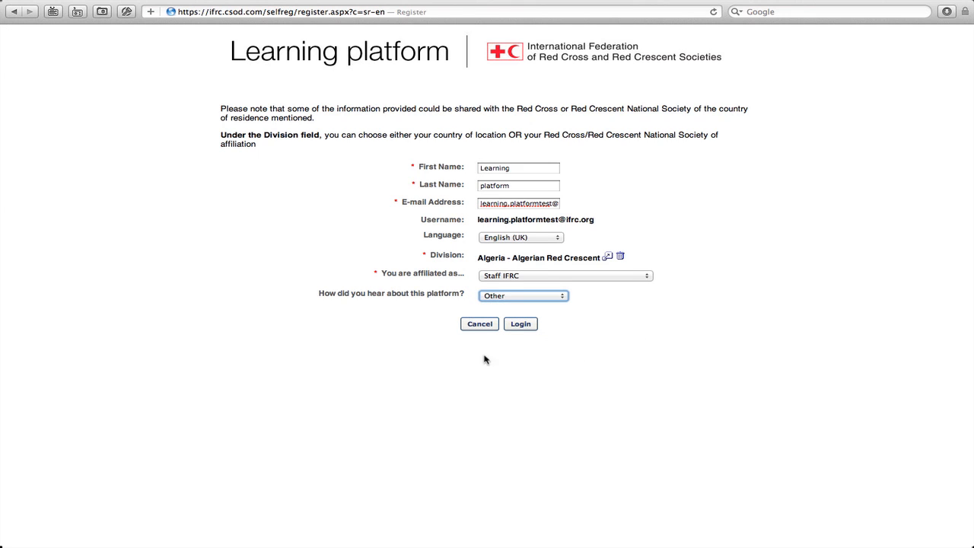
{"action": "mouse_move", "coordinate": [424, 325]}
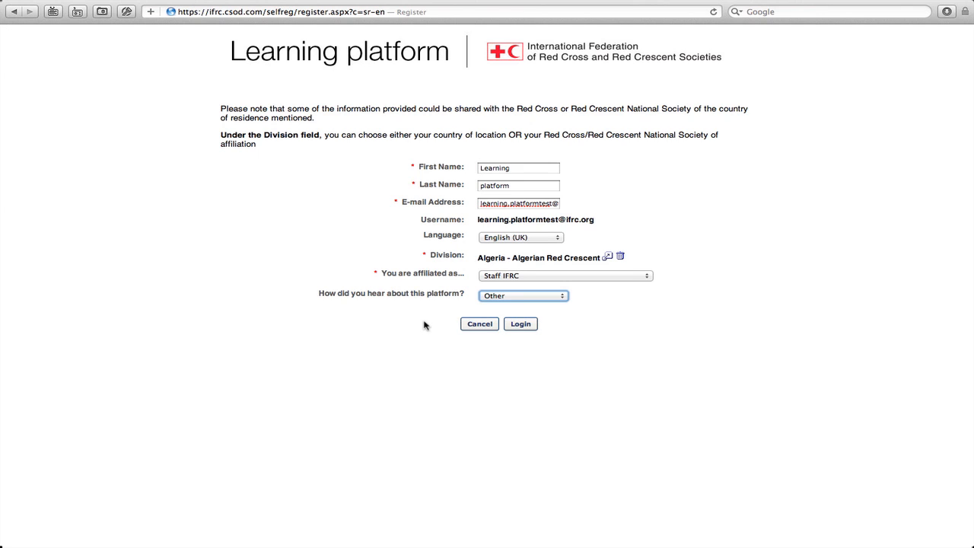
{"action": "mouse_move", "coordinate": [608, 226]}
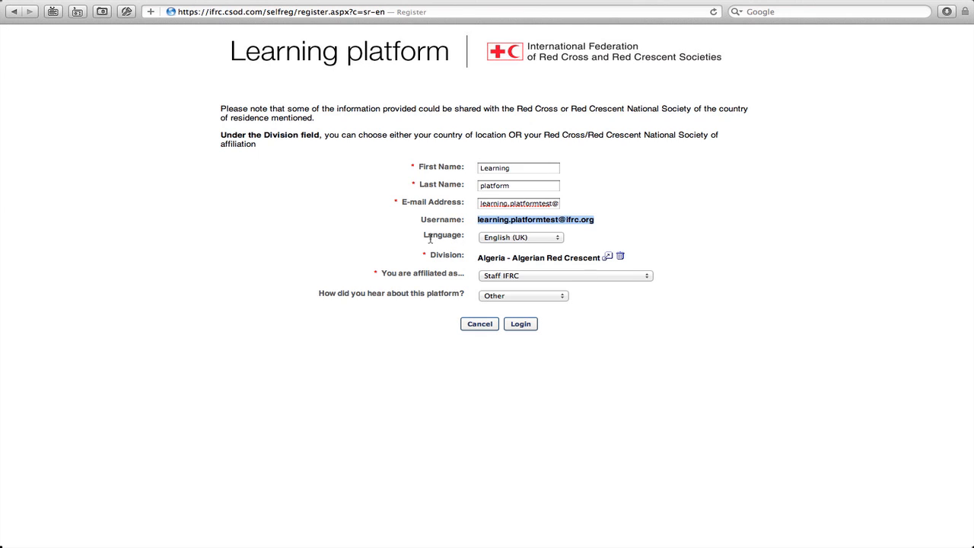
{"action": "mouse_move", "coordinate": [549, 325]}
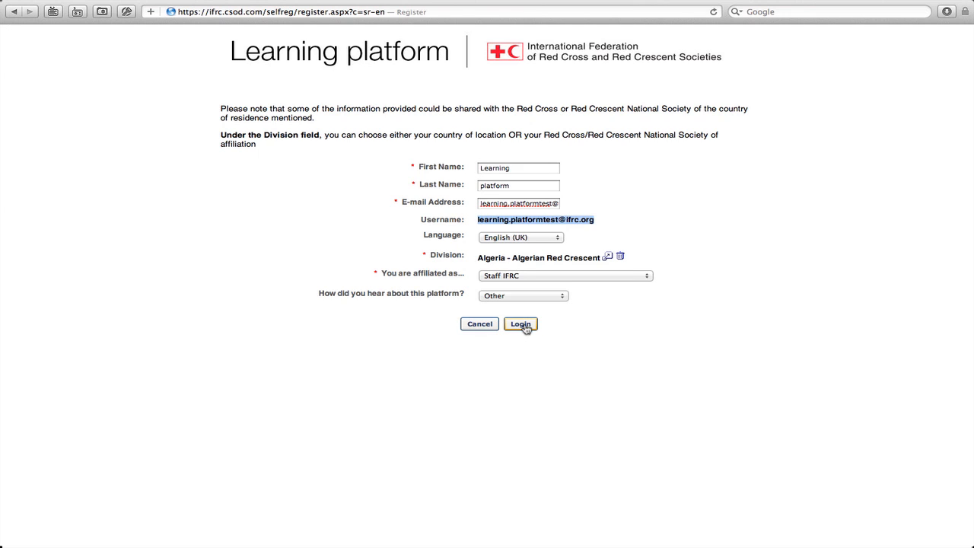
Submit the registration, set and confirm the new password, and log in.
{"action": "left_click", "coordinate": [520, 323]}
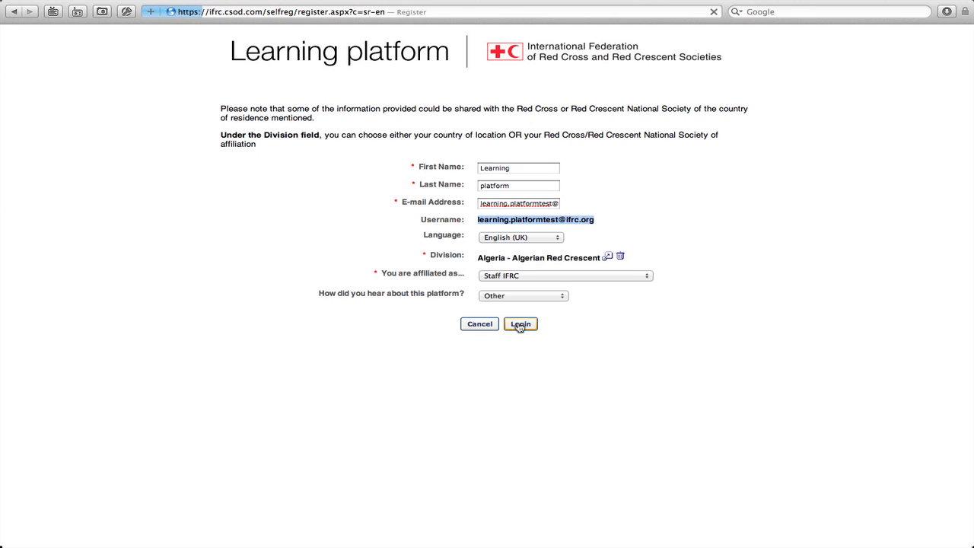
{"action": "left_click", "coordinate": [520, 324]}
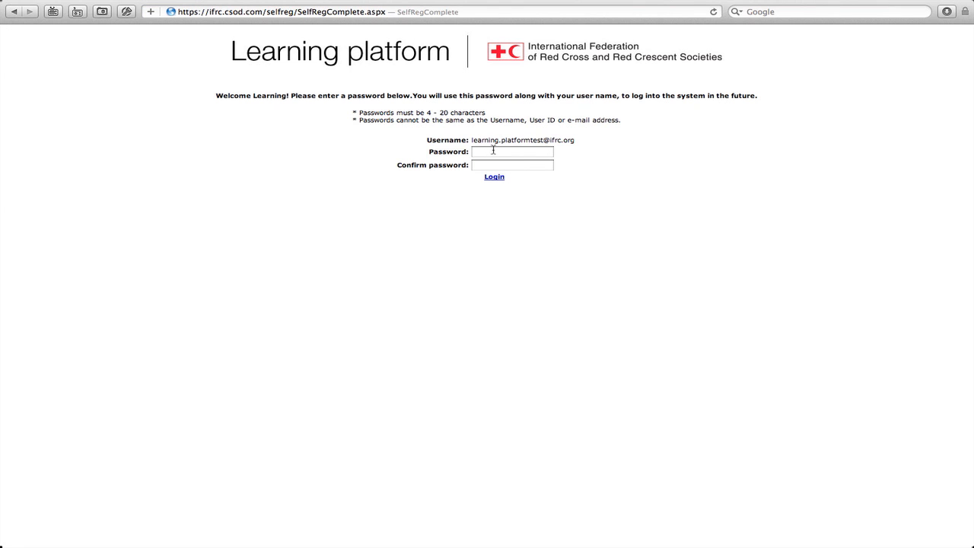
{"action": "left_click", "coordinate": [512, 151]}
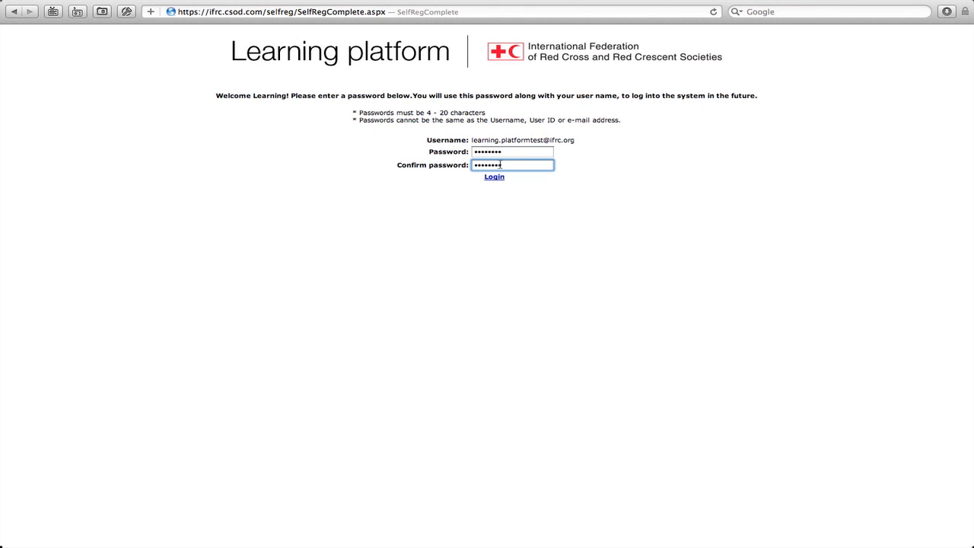
{"action": "left_click", "coordinate": [494, 177]}
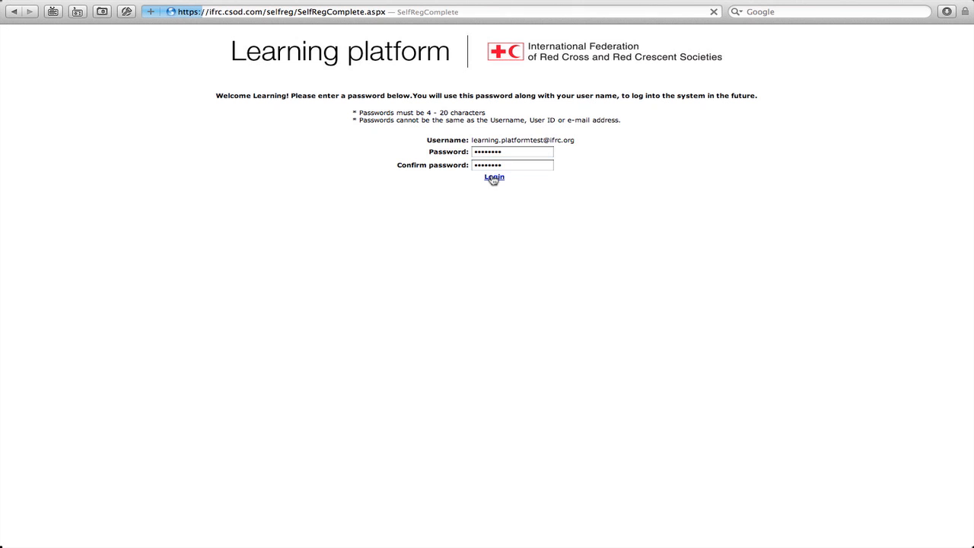
{"action": "left_click", "coordinate": [494, 177]}
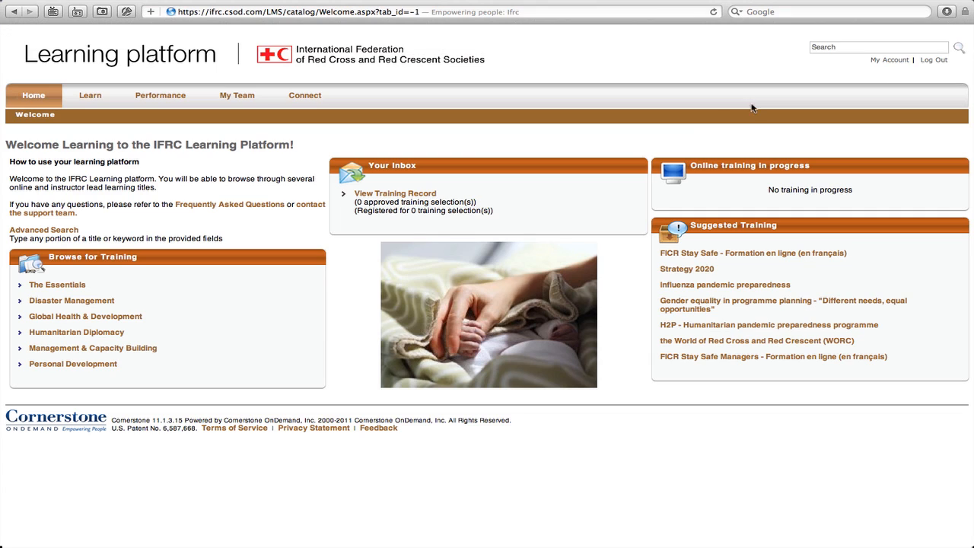
{"action": "mouse_move", "coordinate": [483, 136]}
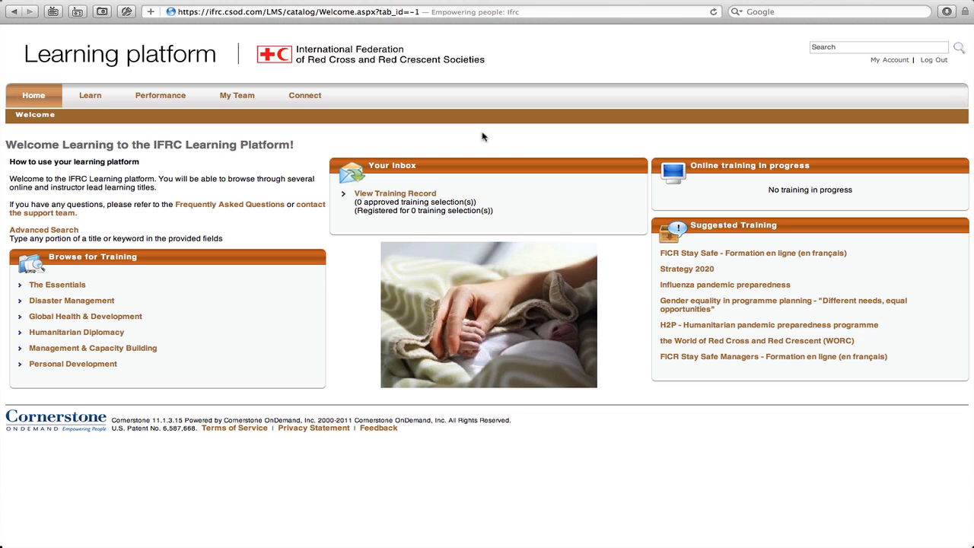
{"action": "mouse_move", "coordinate": [770, 76]}
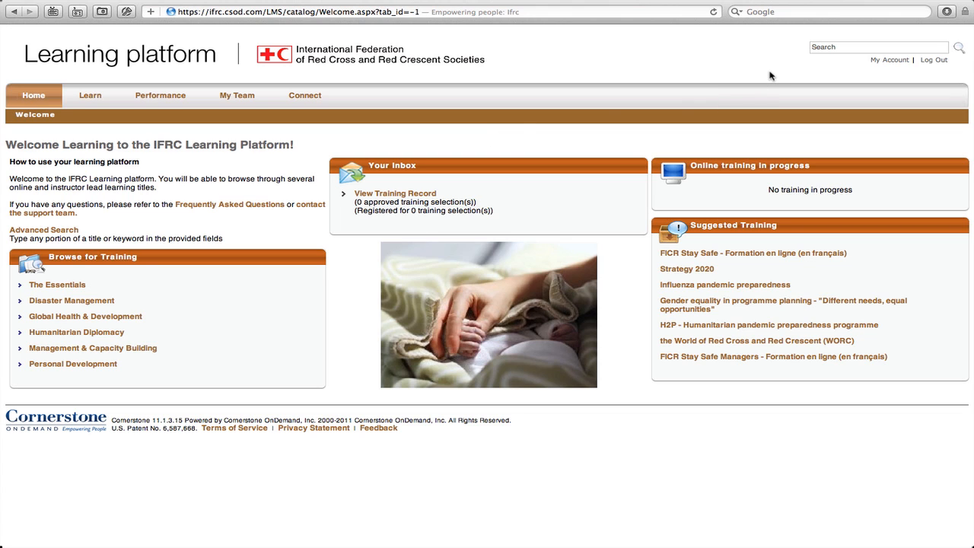
{"action": "mouse_move", "coordinate": [934, 68]}
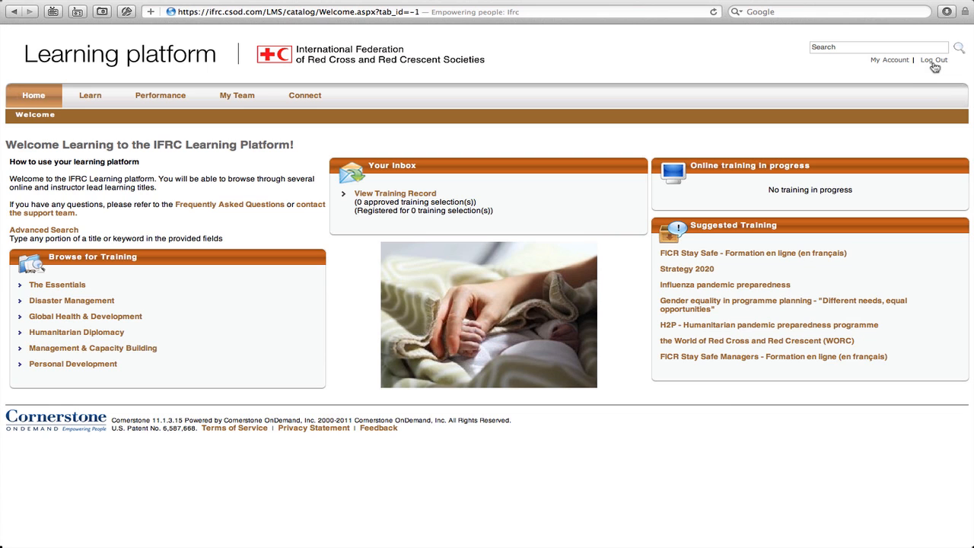